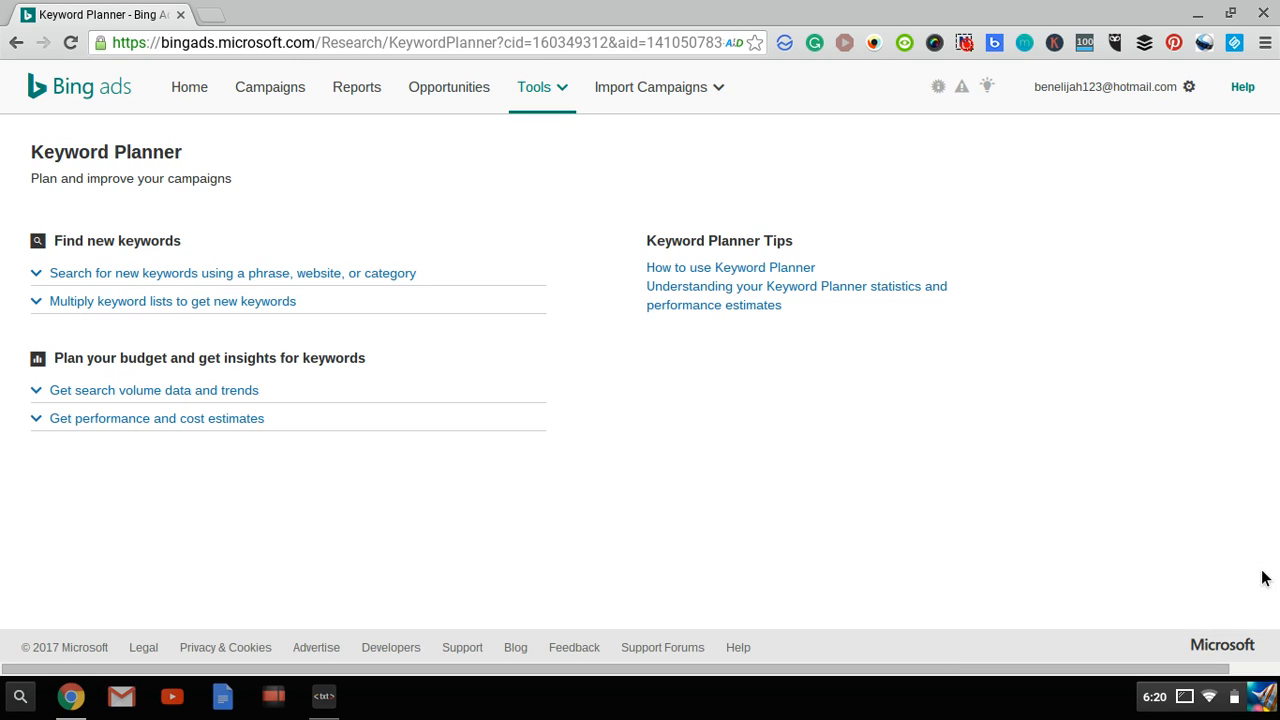
mouse_move(950, 490)
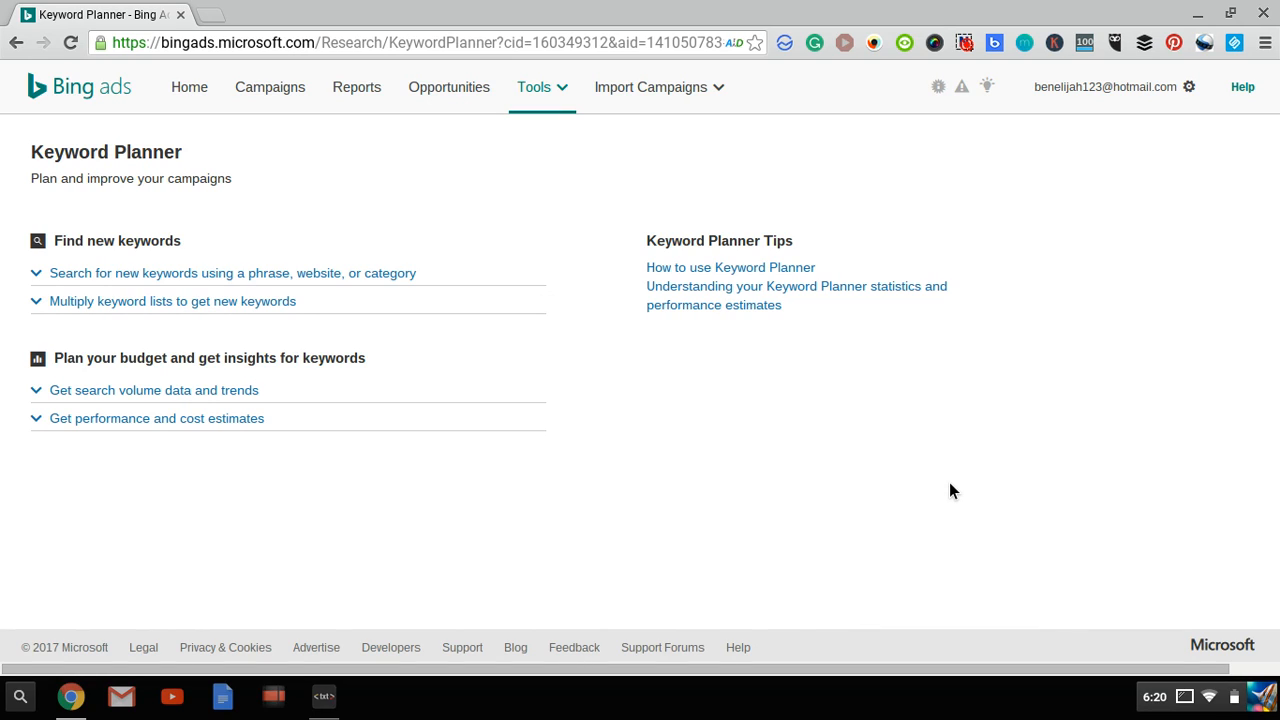
mouse_move(658, 418)
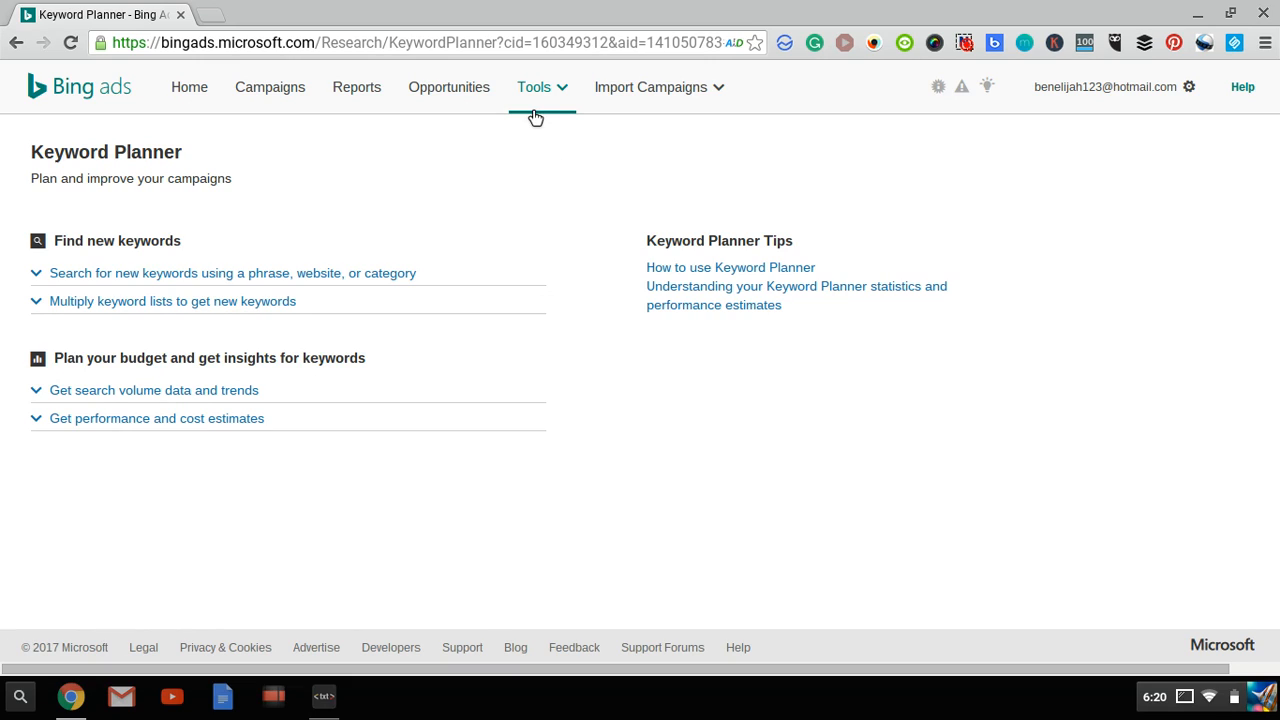
Enter 'dating advice' as the product or service in the phrase-based keyword search form
click(536, 88)
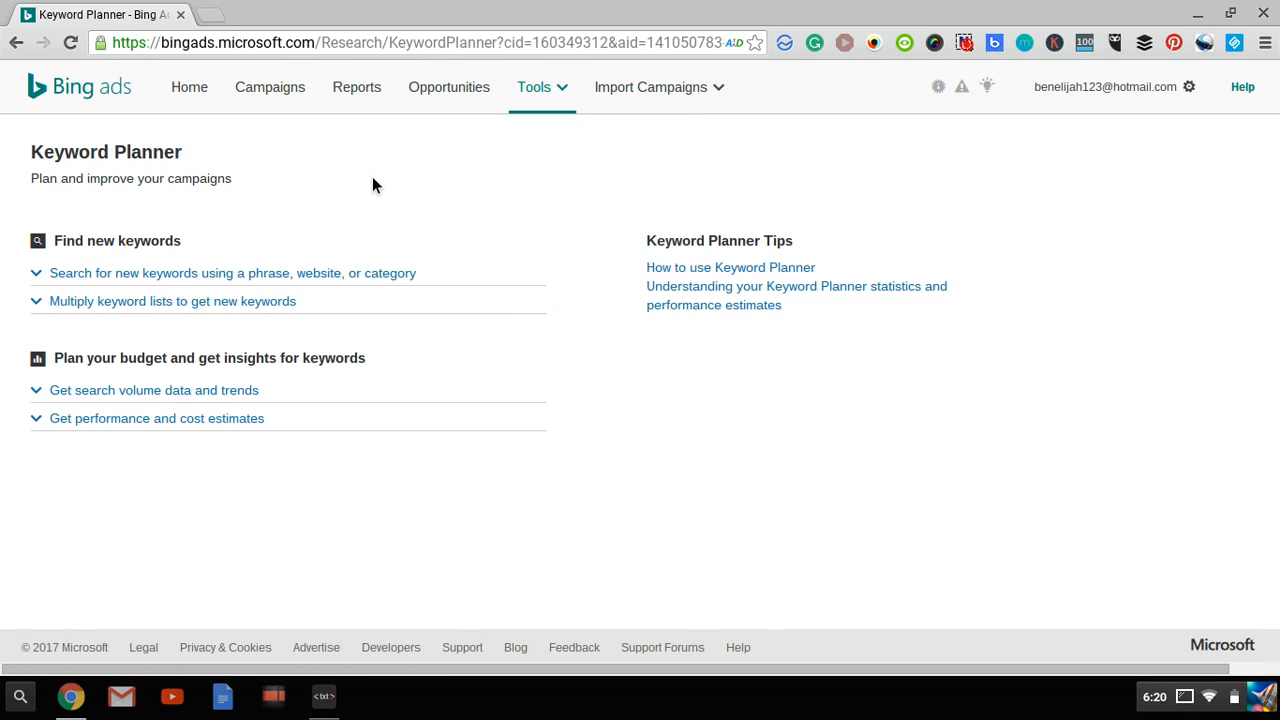
mouse_move(76, 288)
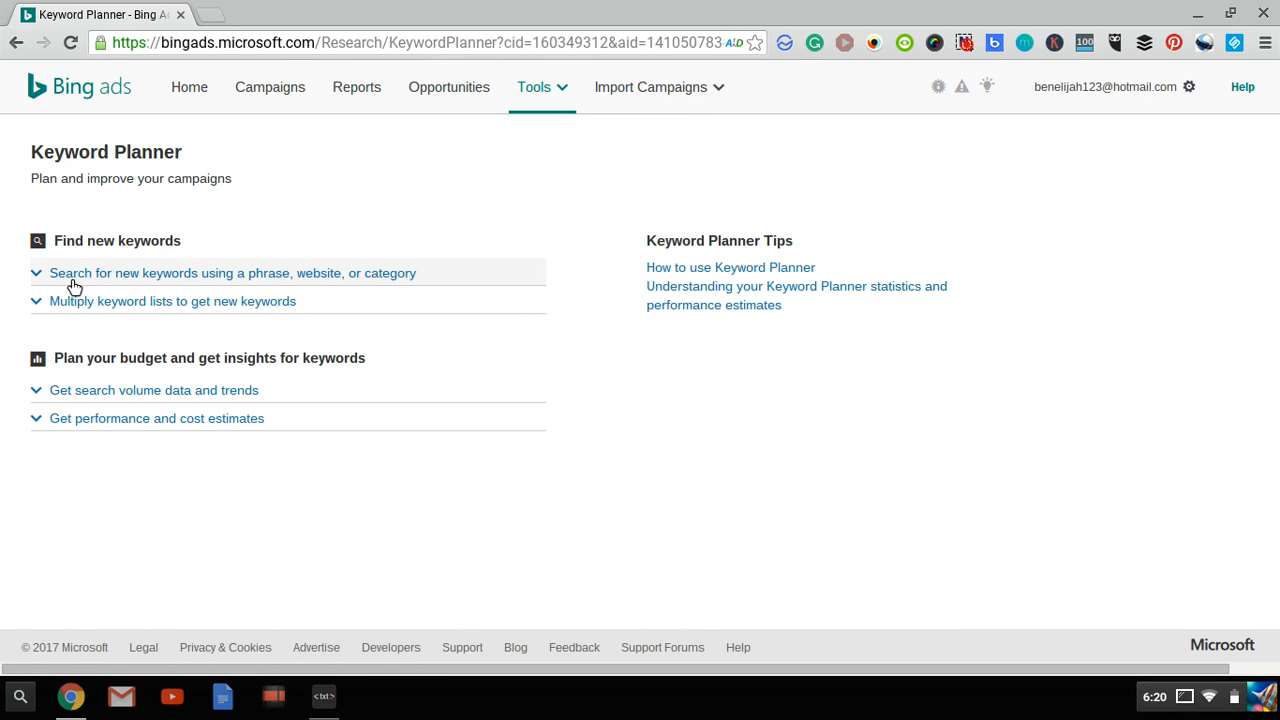
mouse_move(210, 280)
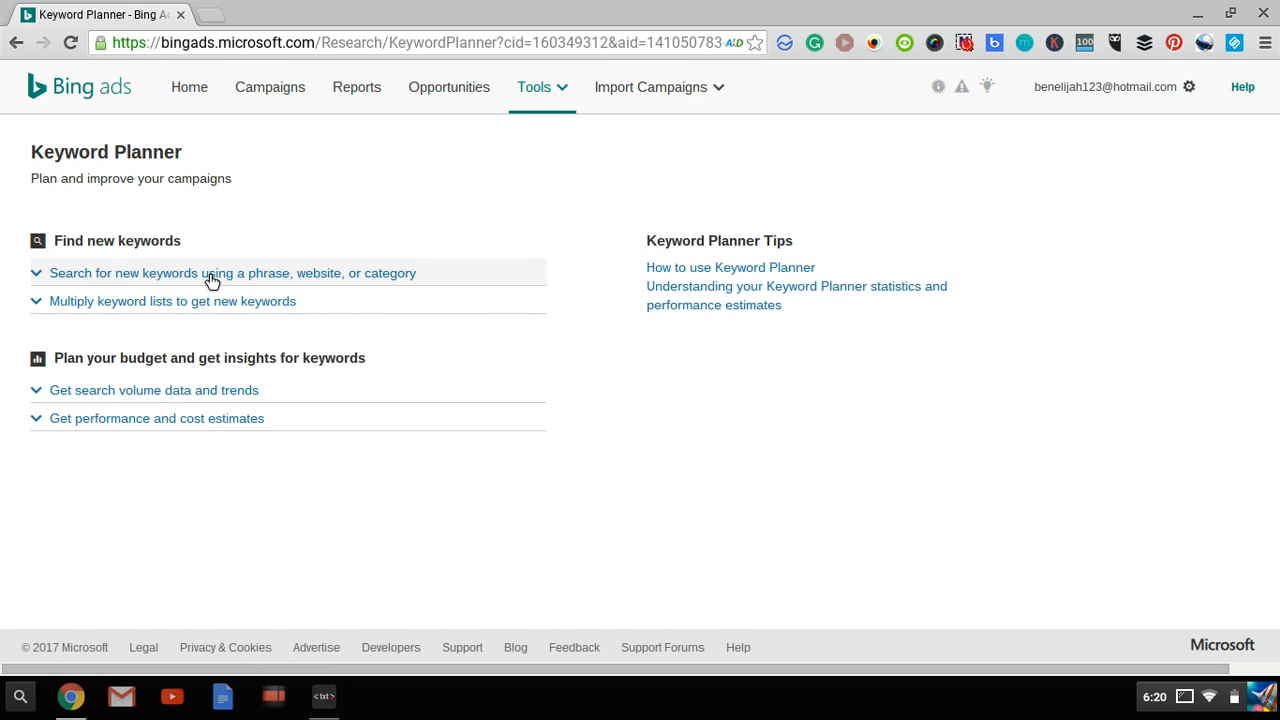
click(232, 272)
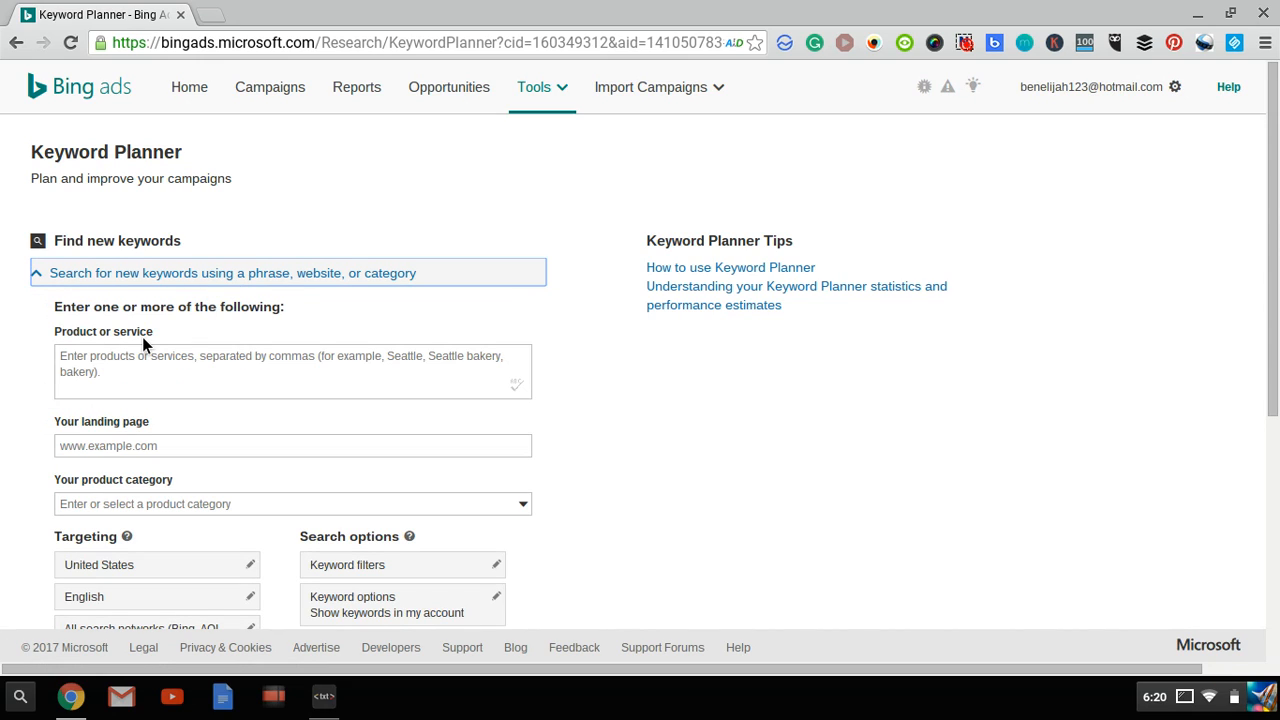
click(292, 370)
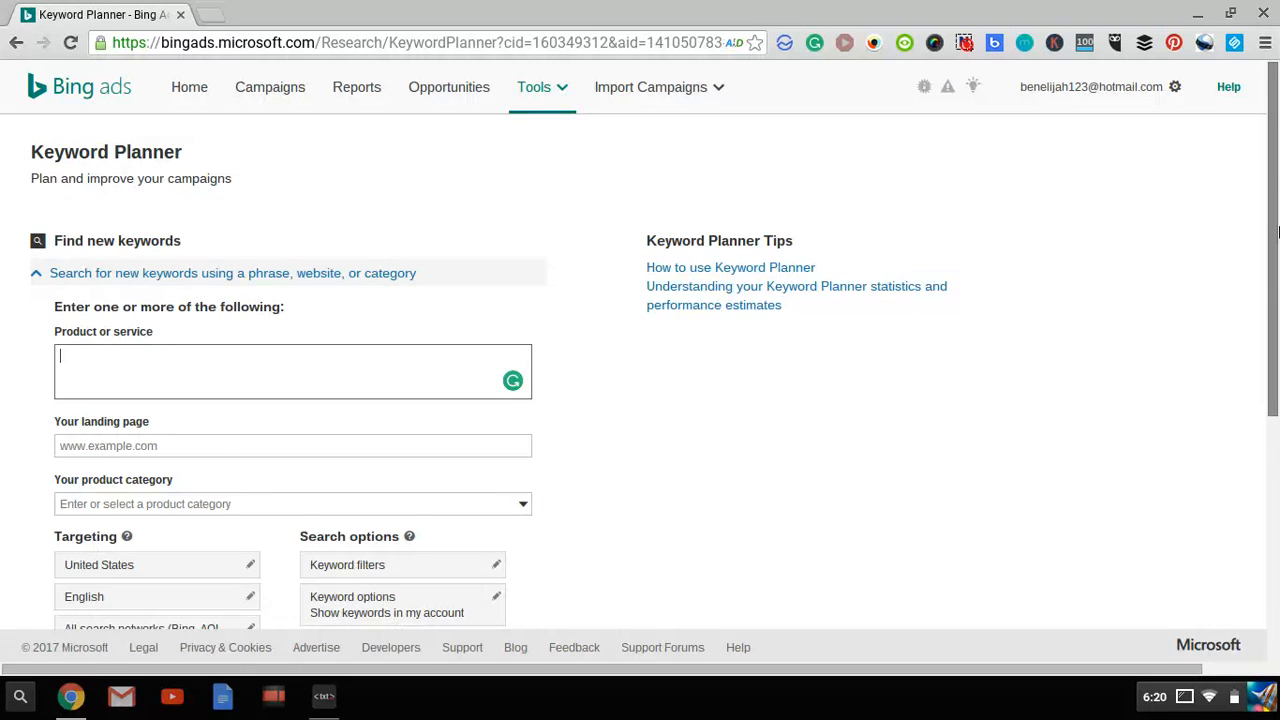
scroll(down, 3)
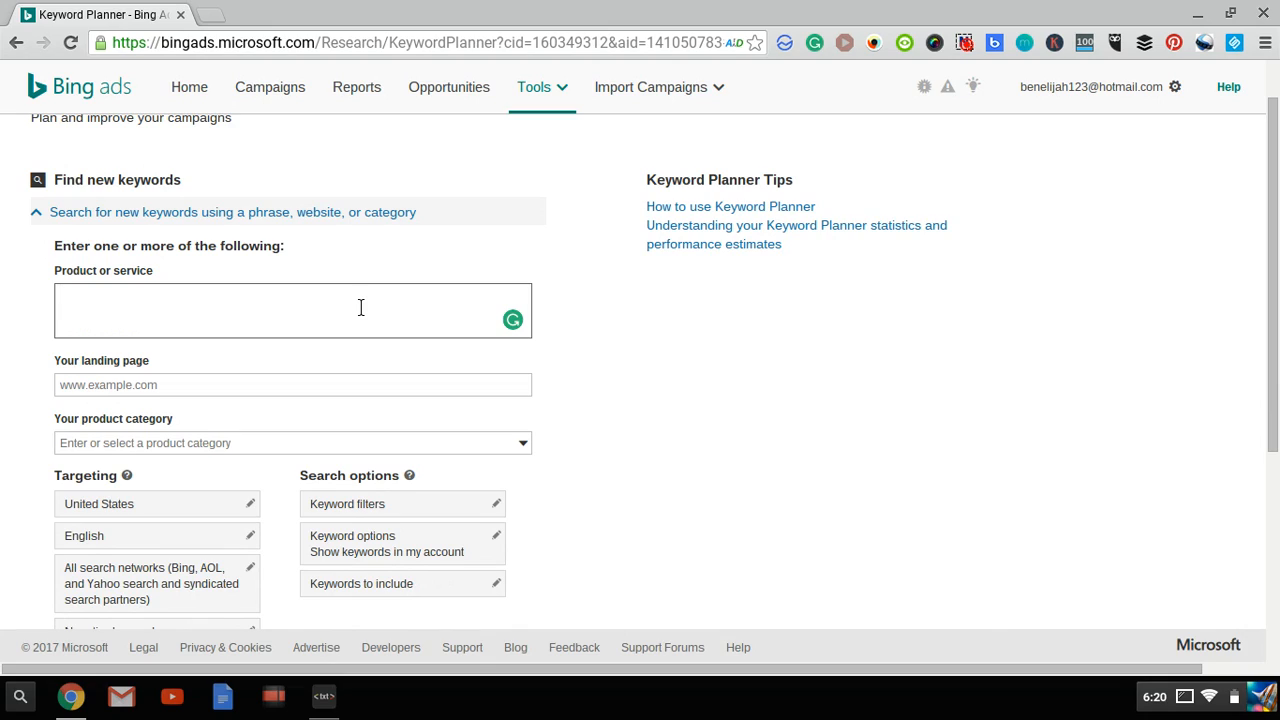
text(dating)
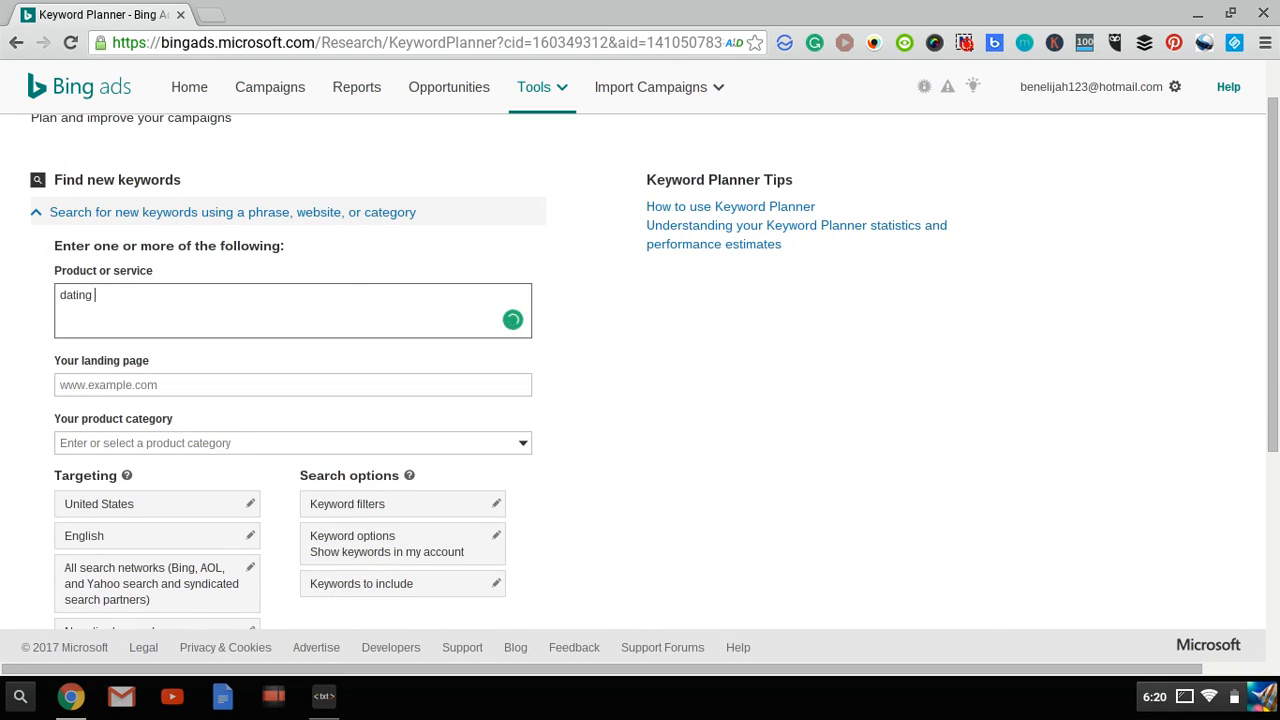
text(advice)
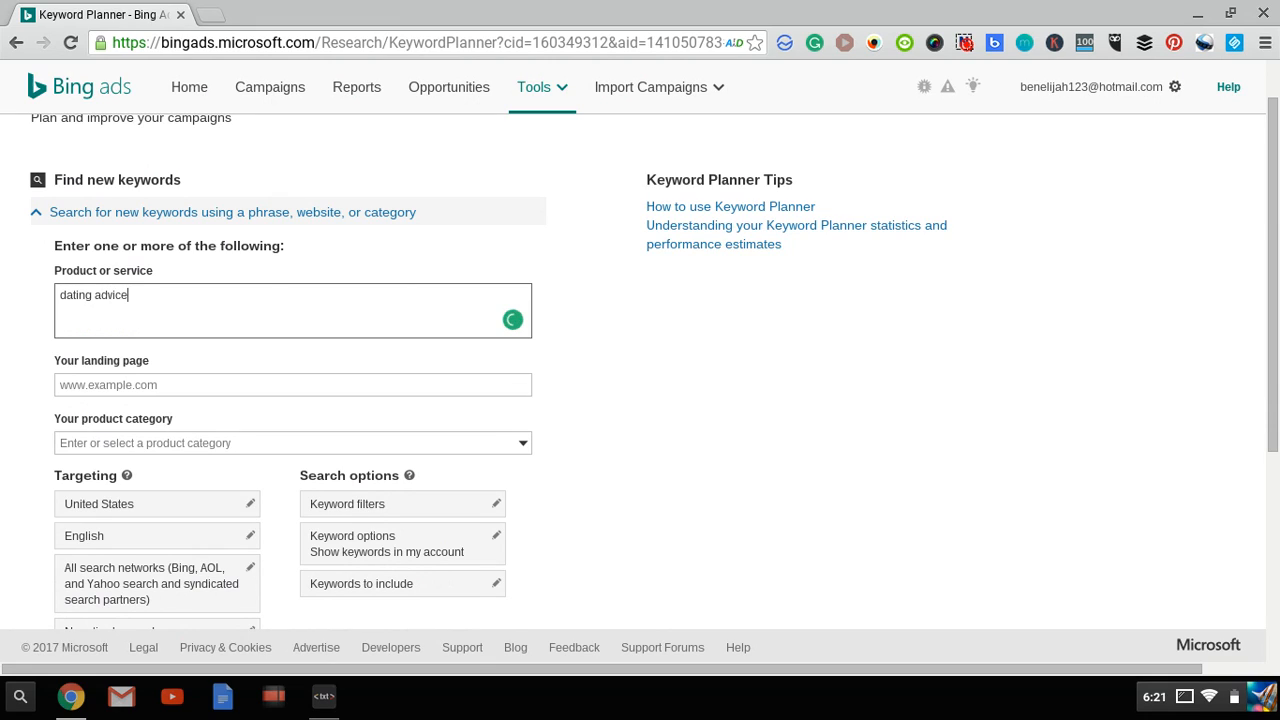
scroll(down, 3)
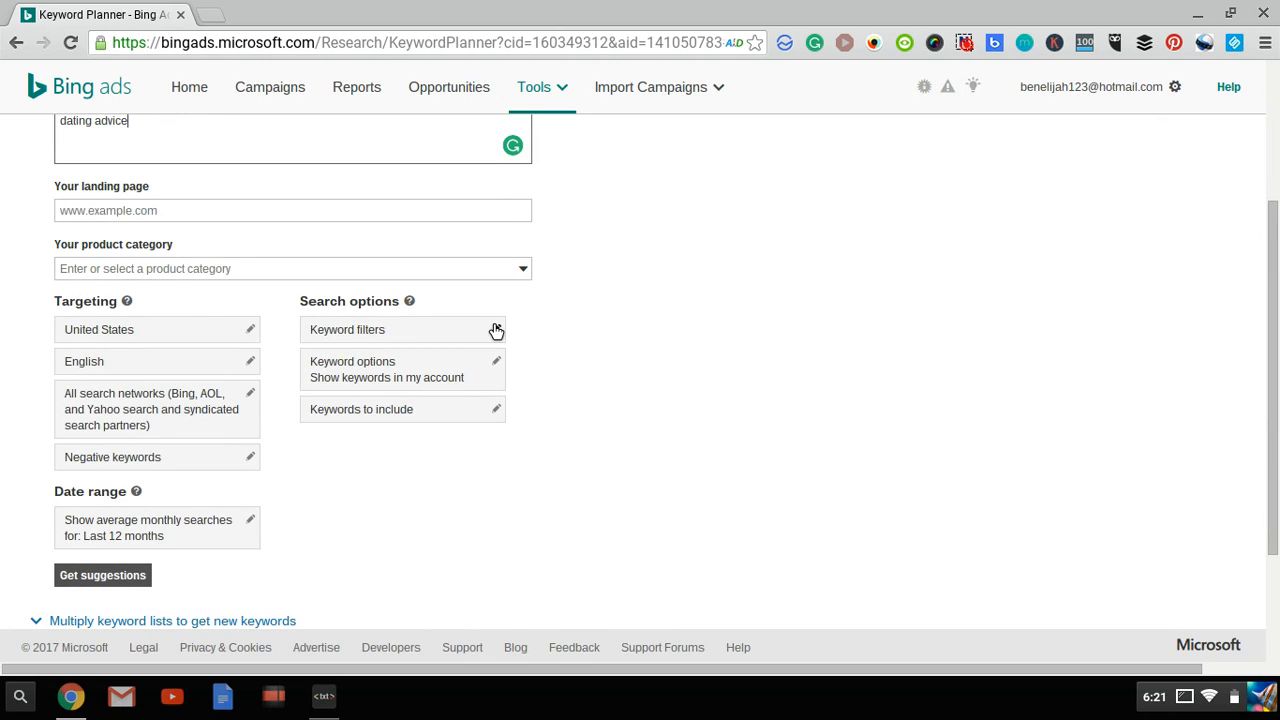
Add a keyword filter requiring average monthly searches of at least 50 and save it
click(348, 328)
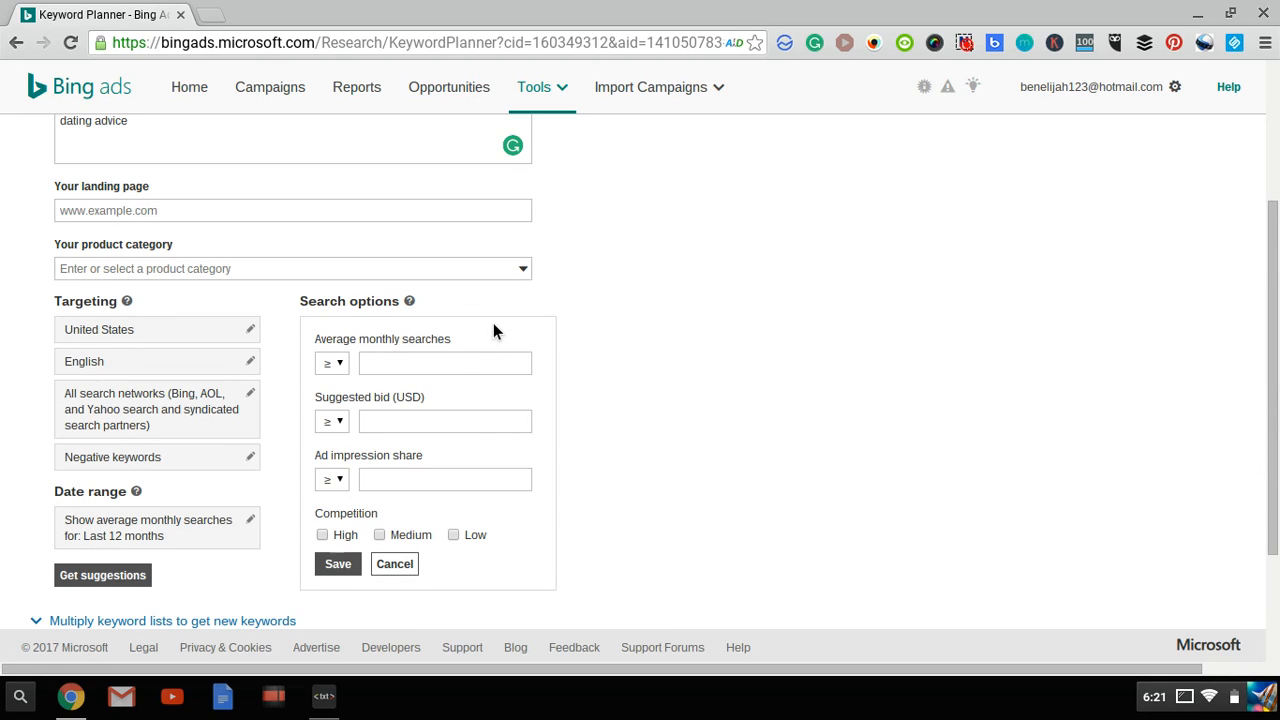
click(444, 362)
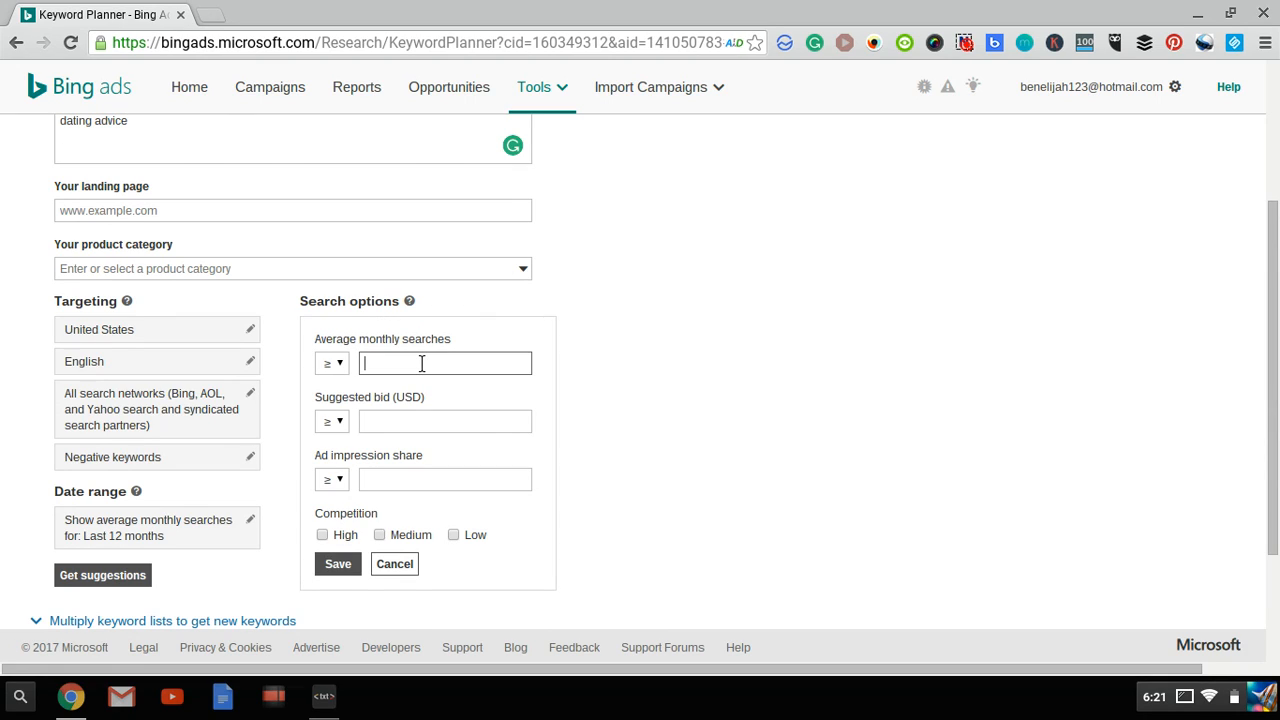
text(50)
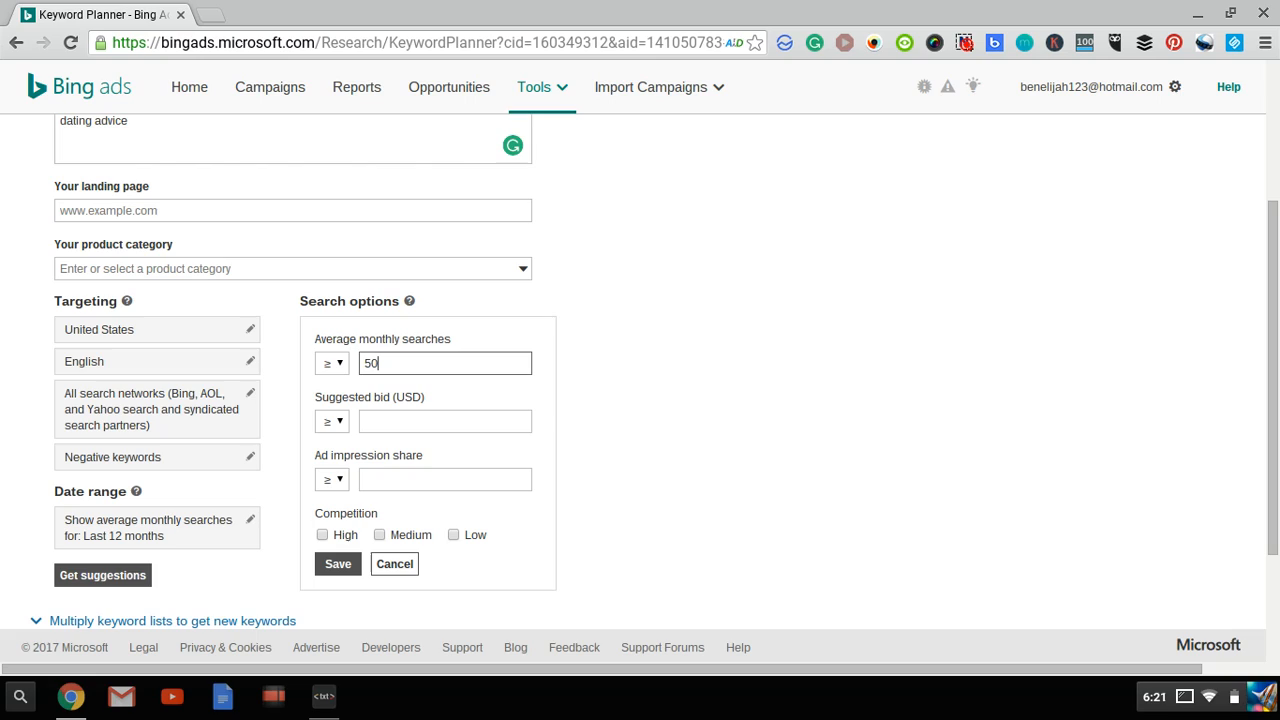
mouse_move(450, 360)
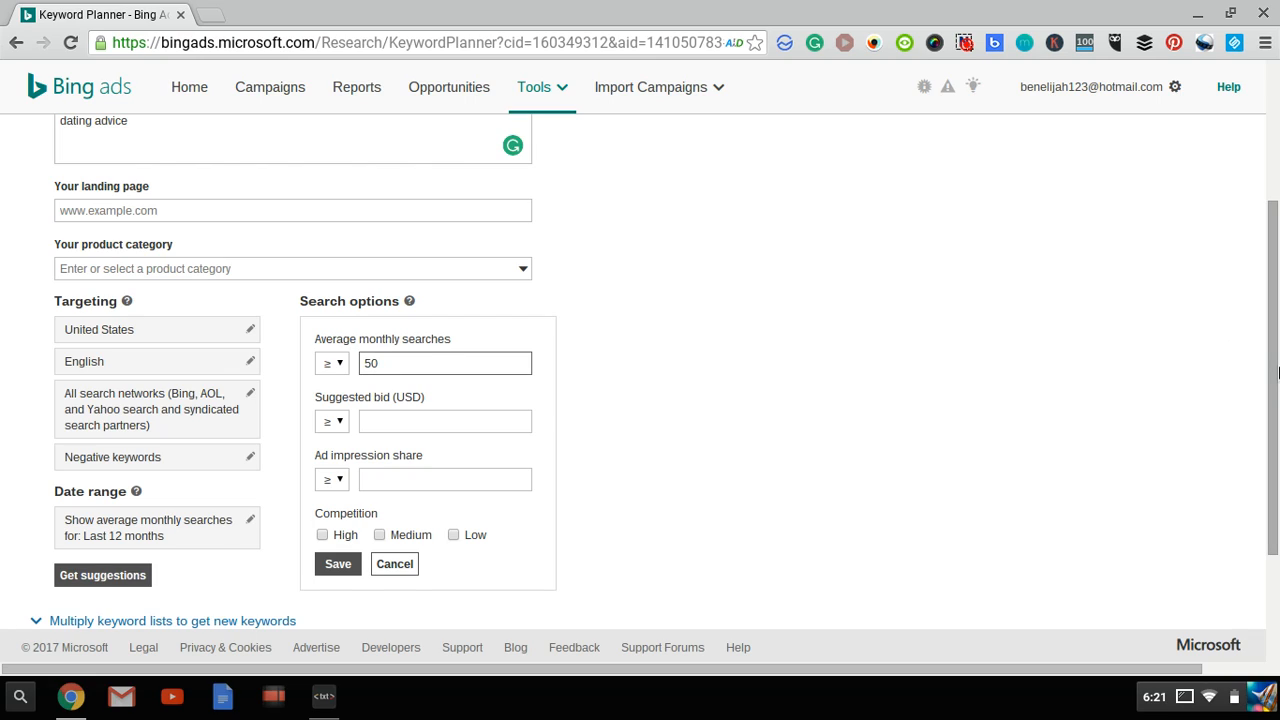
scroll(down, 3)
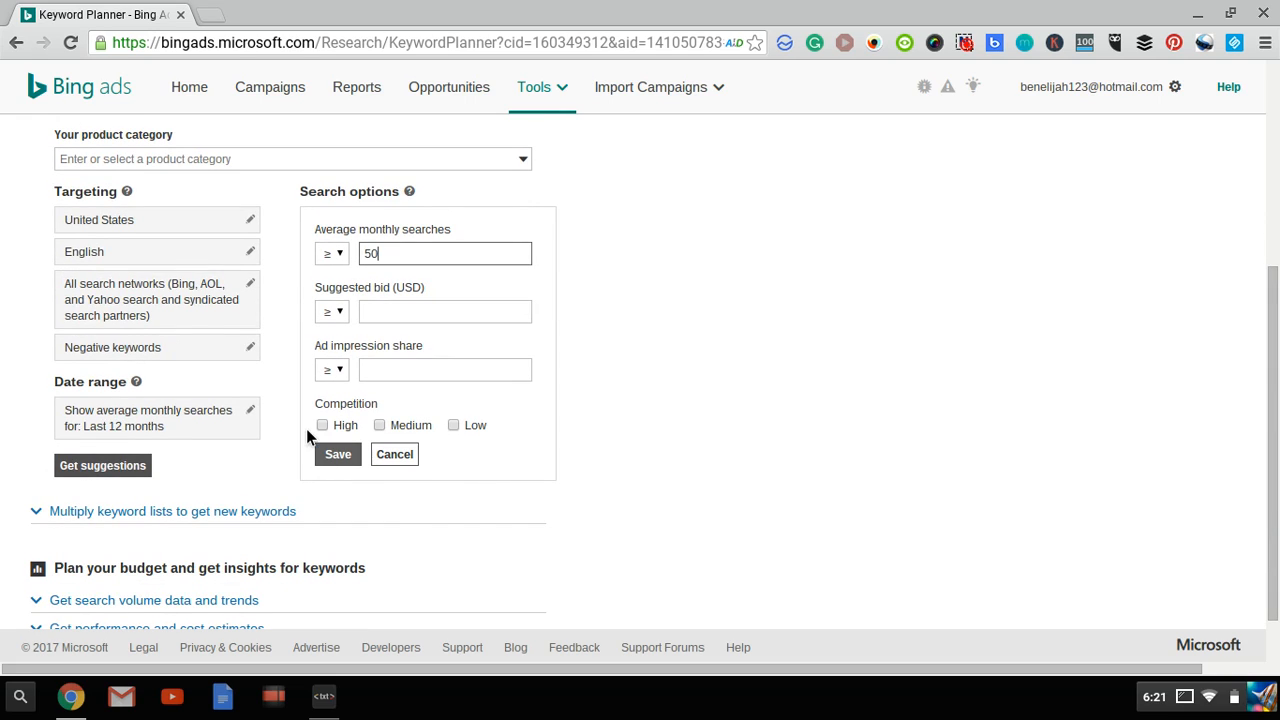
click(336, 454)
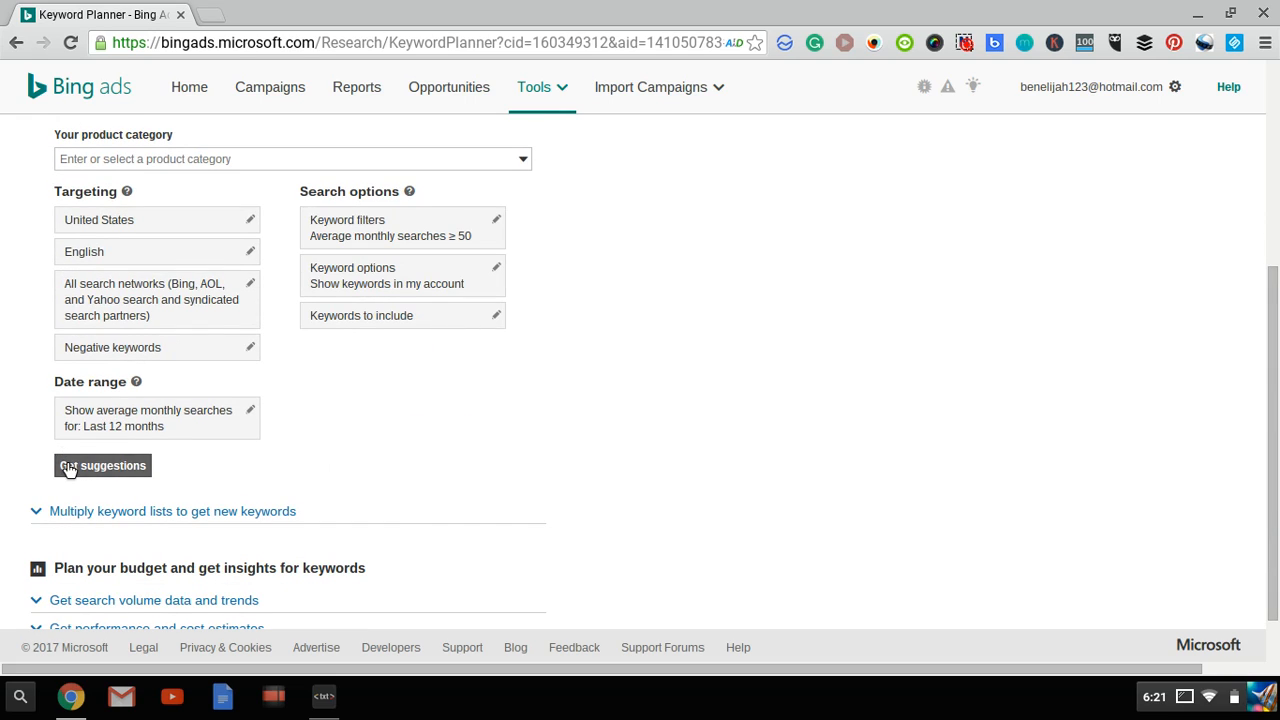
Get suggestions for dating advice and move down to the Ad group suggestions table
click(100, 464)
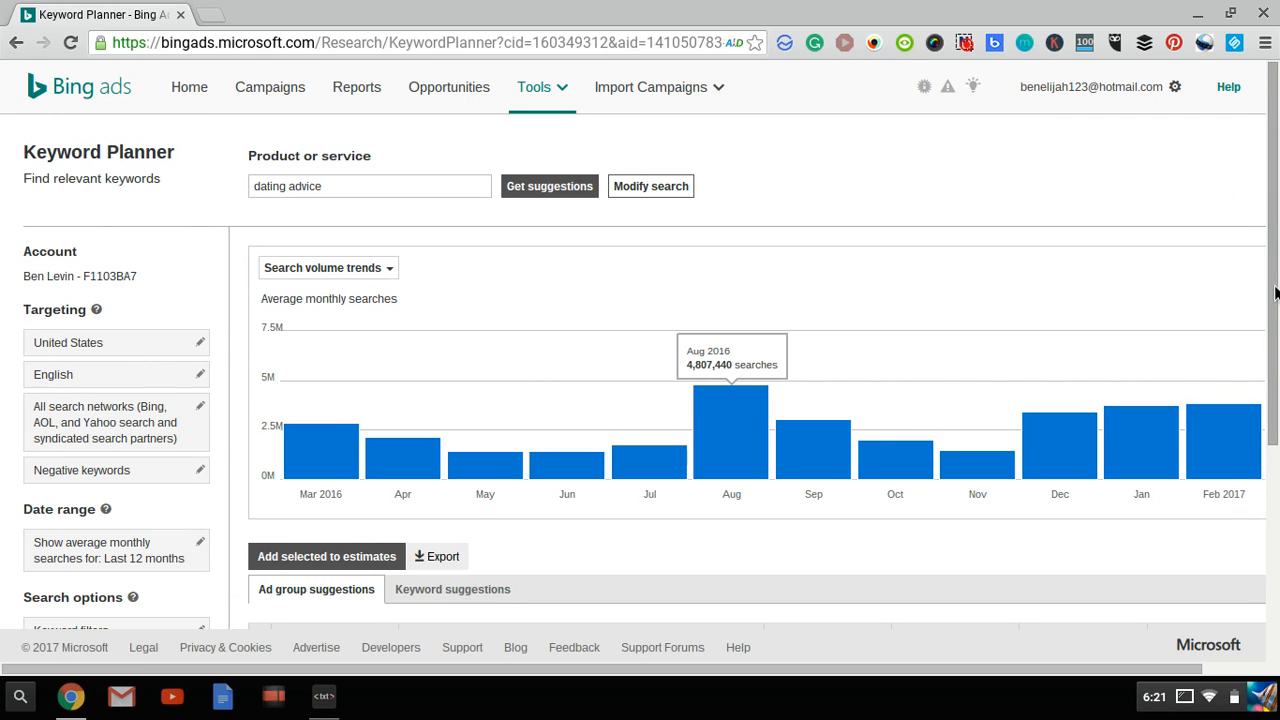
scroll(down, 3)
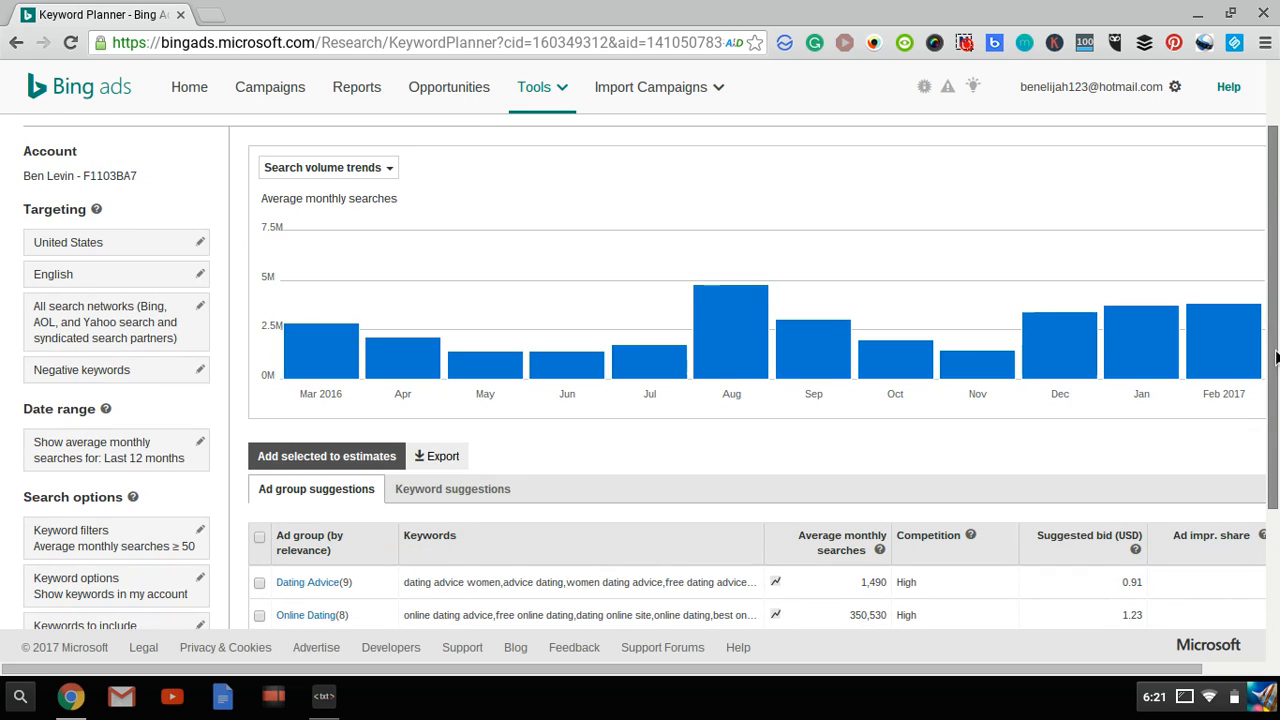
scroll(down, 3)
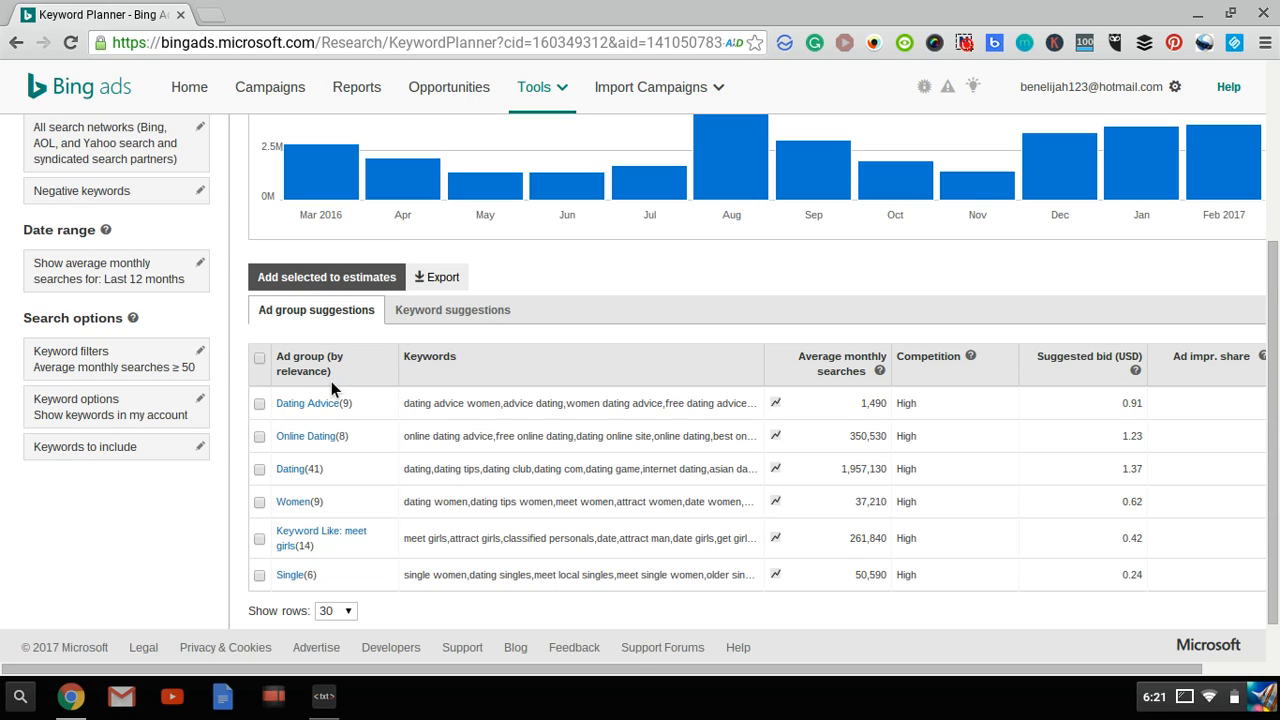
mouse_move(520, 376)
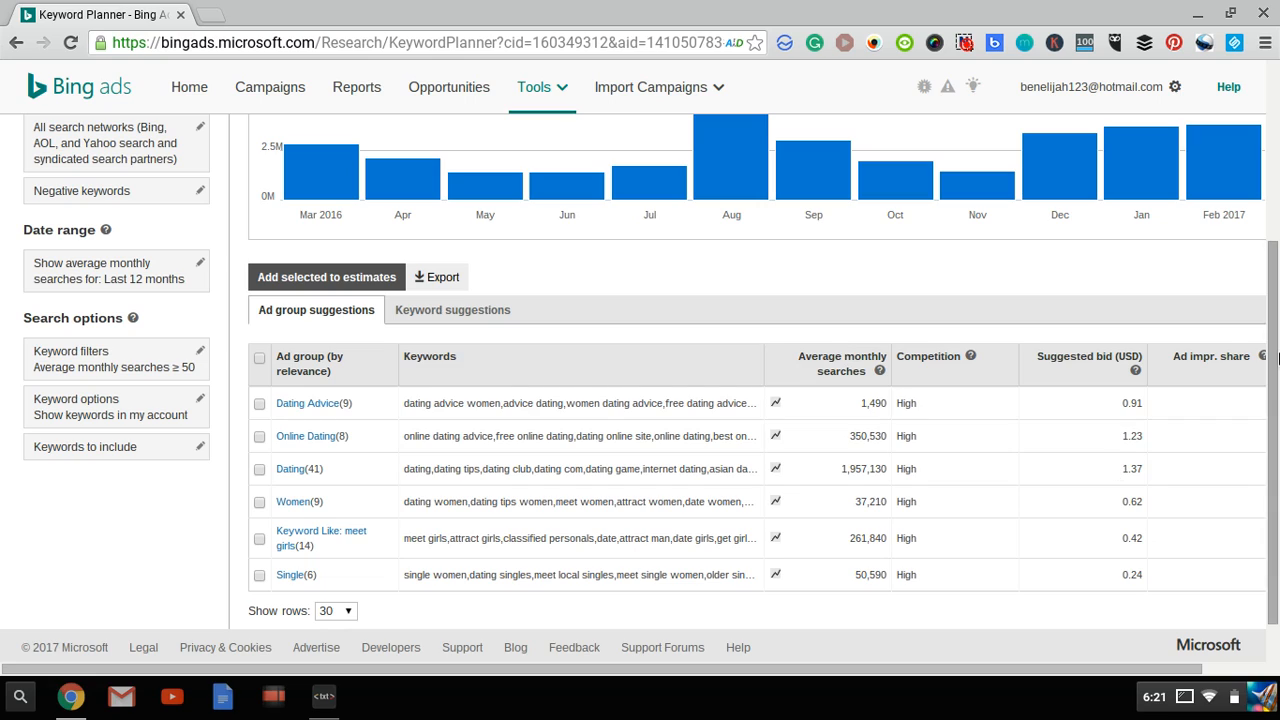
scroll(down, 3)
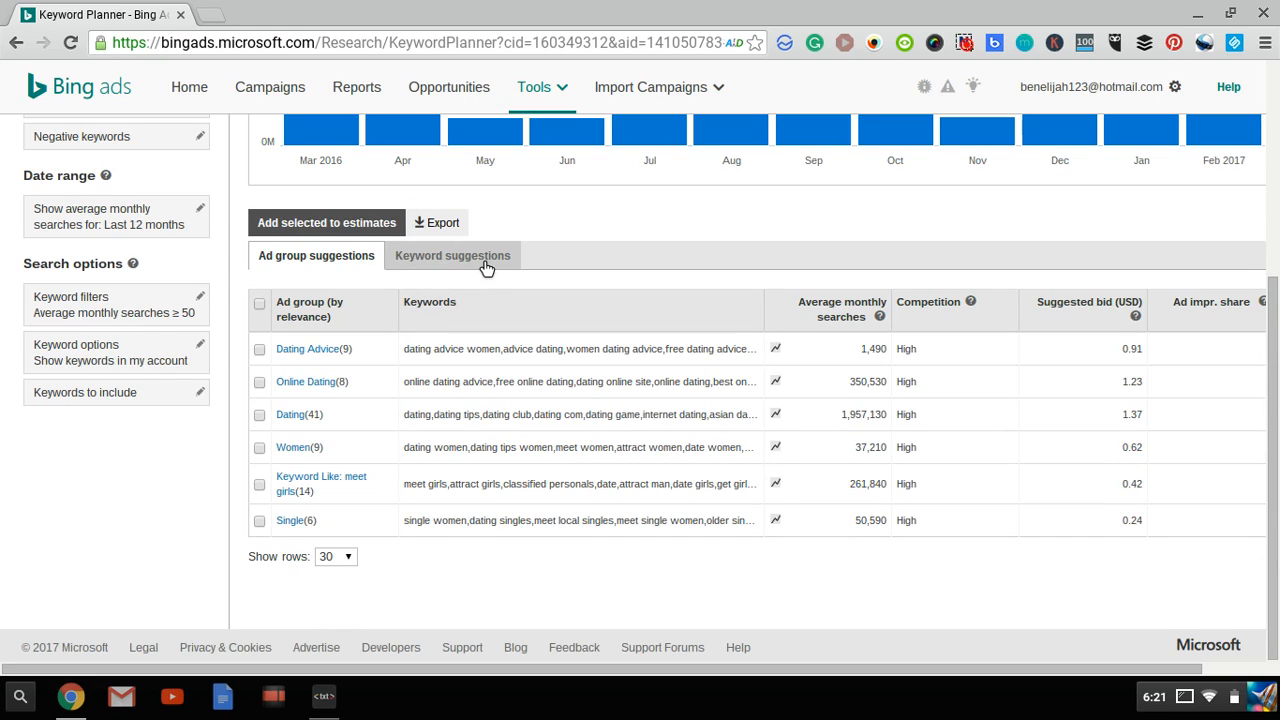
click(452, 256)
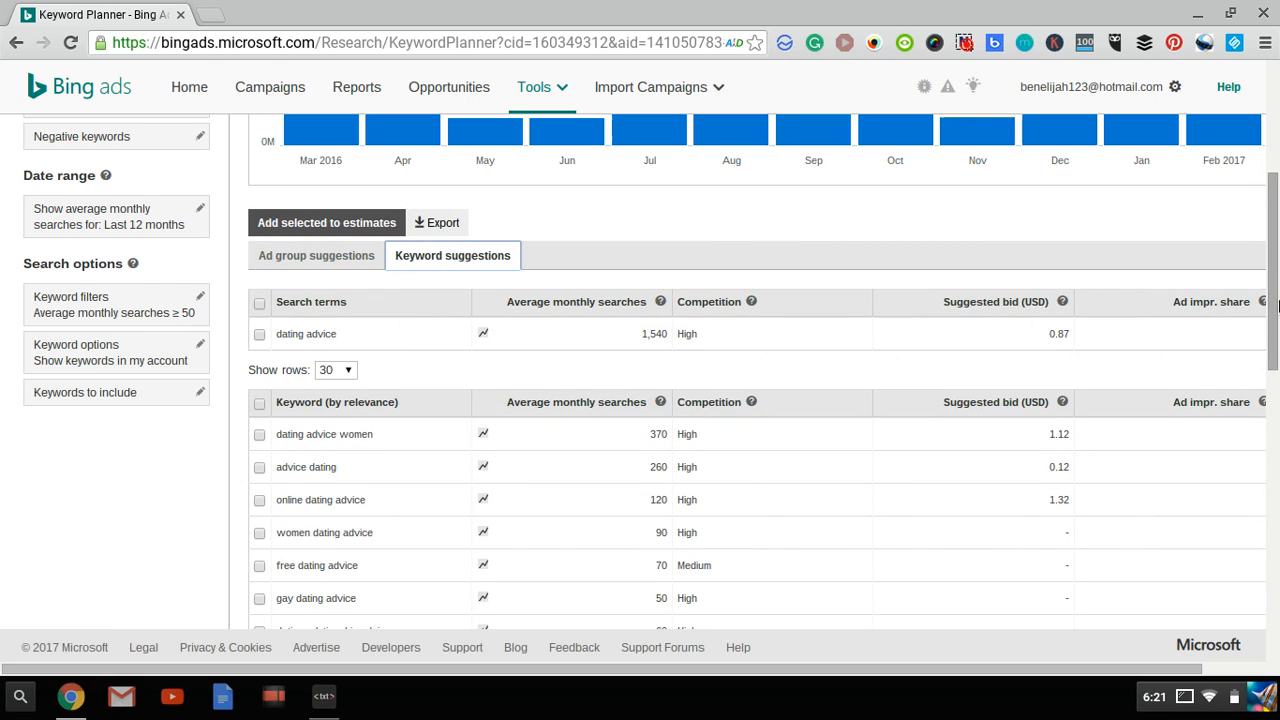
scroll(down, 3)
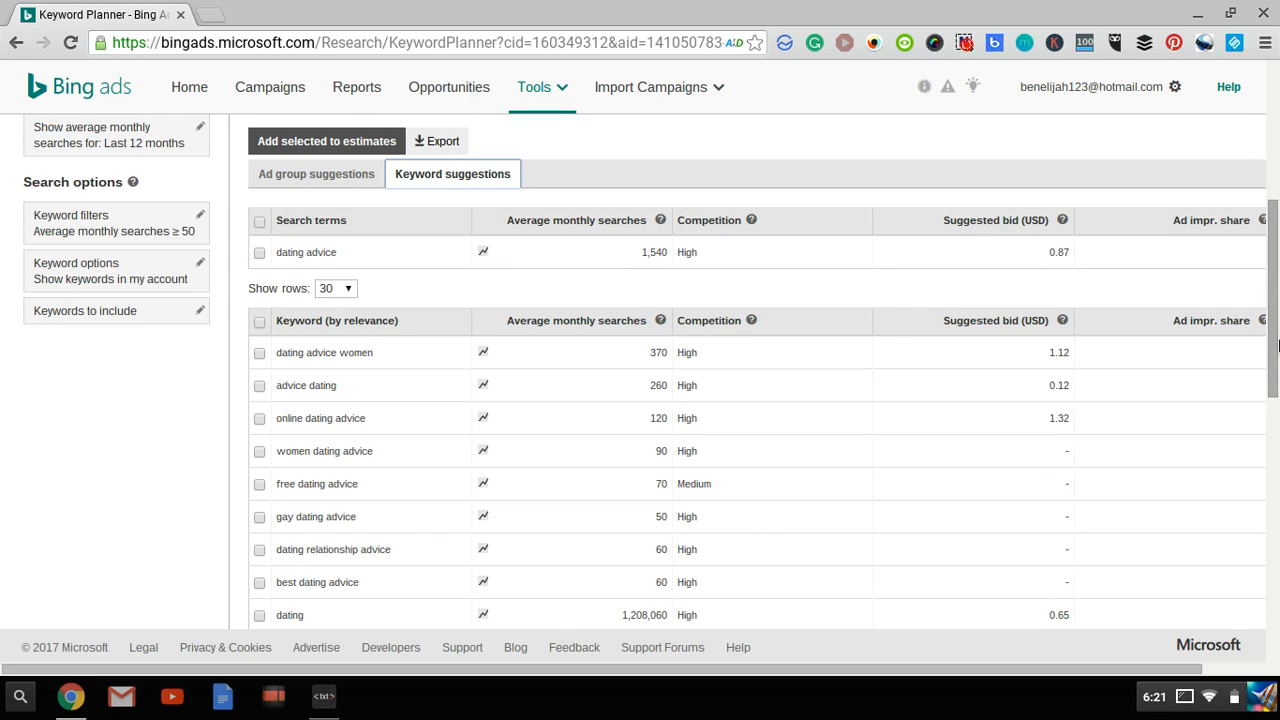
scroll(down, 3)
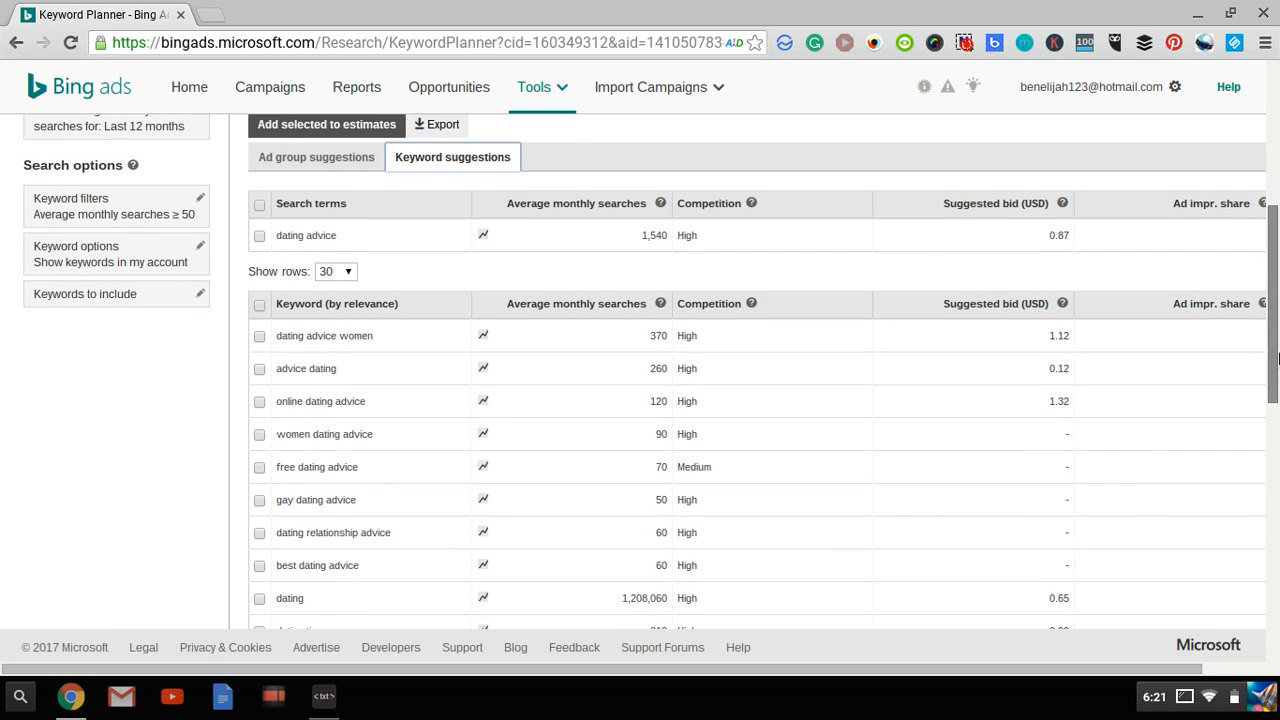
scroll(down, 3)
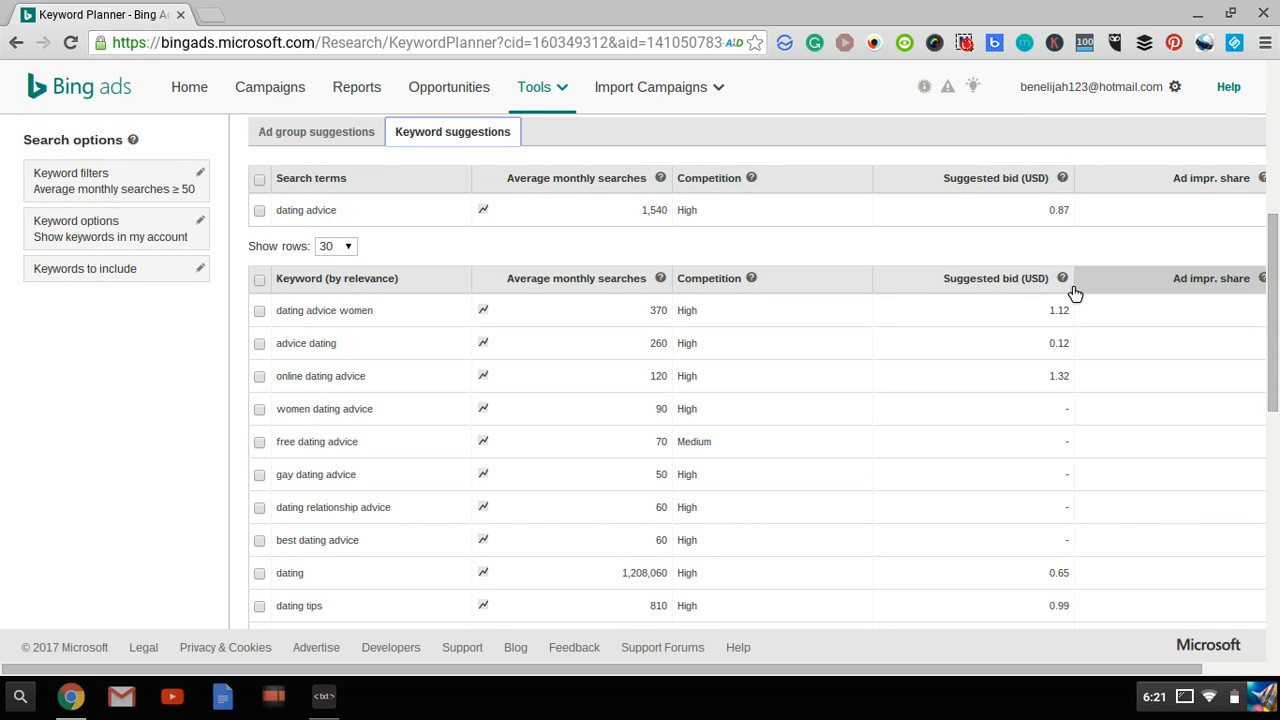
mouse_move(1004, 292)
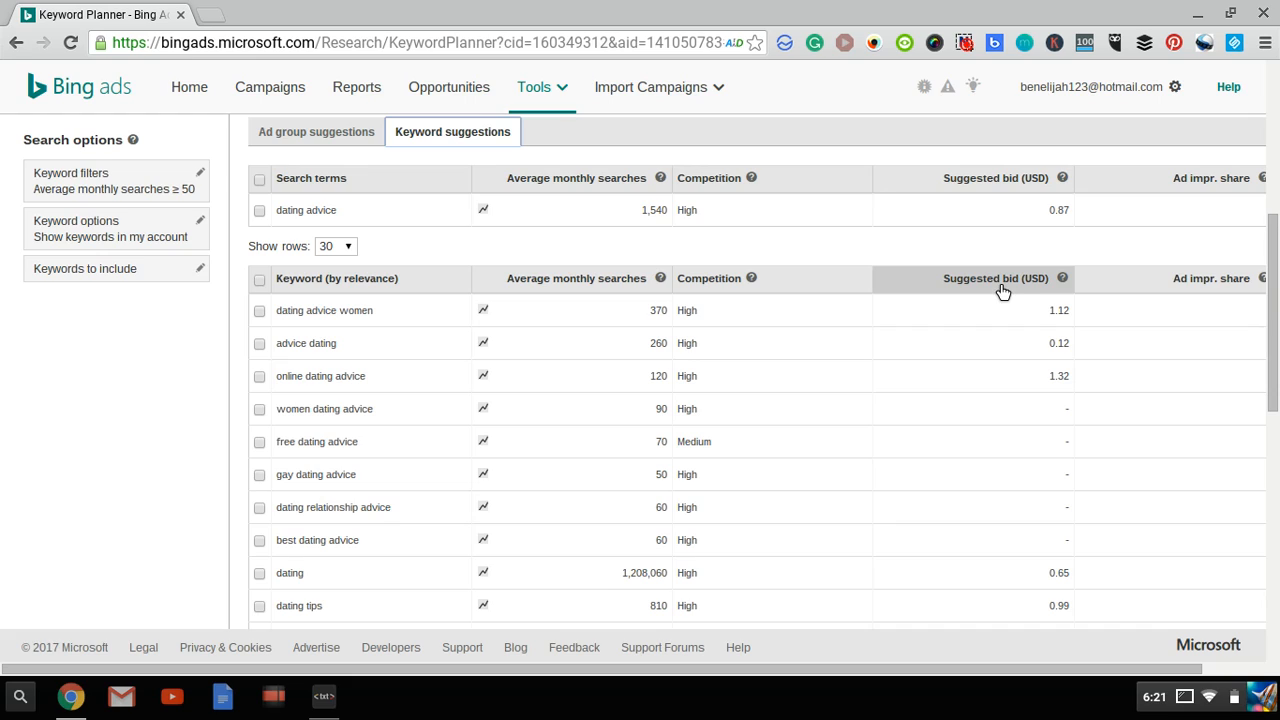
click(996, 278)
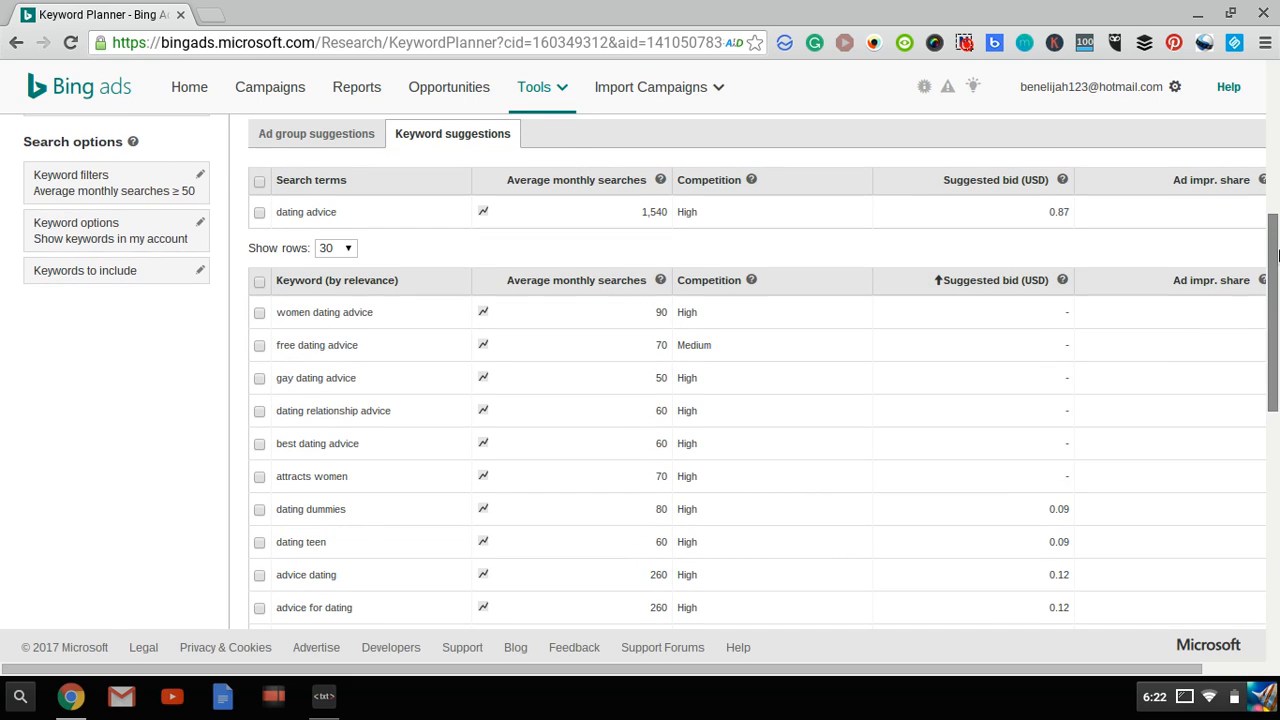
scroll(down, 3)
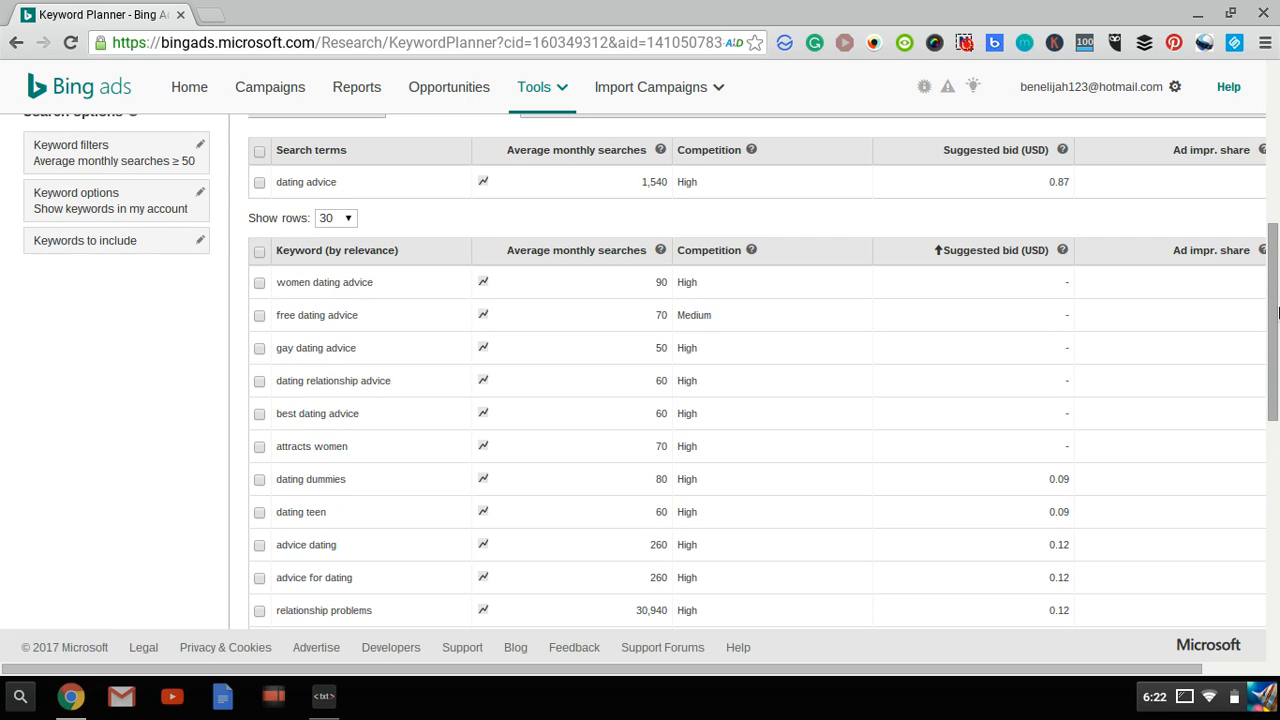
scroll(down, 3)
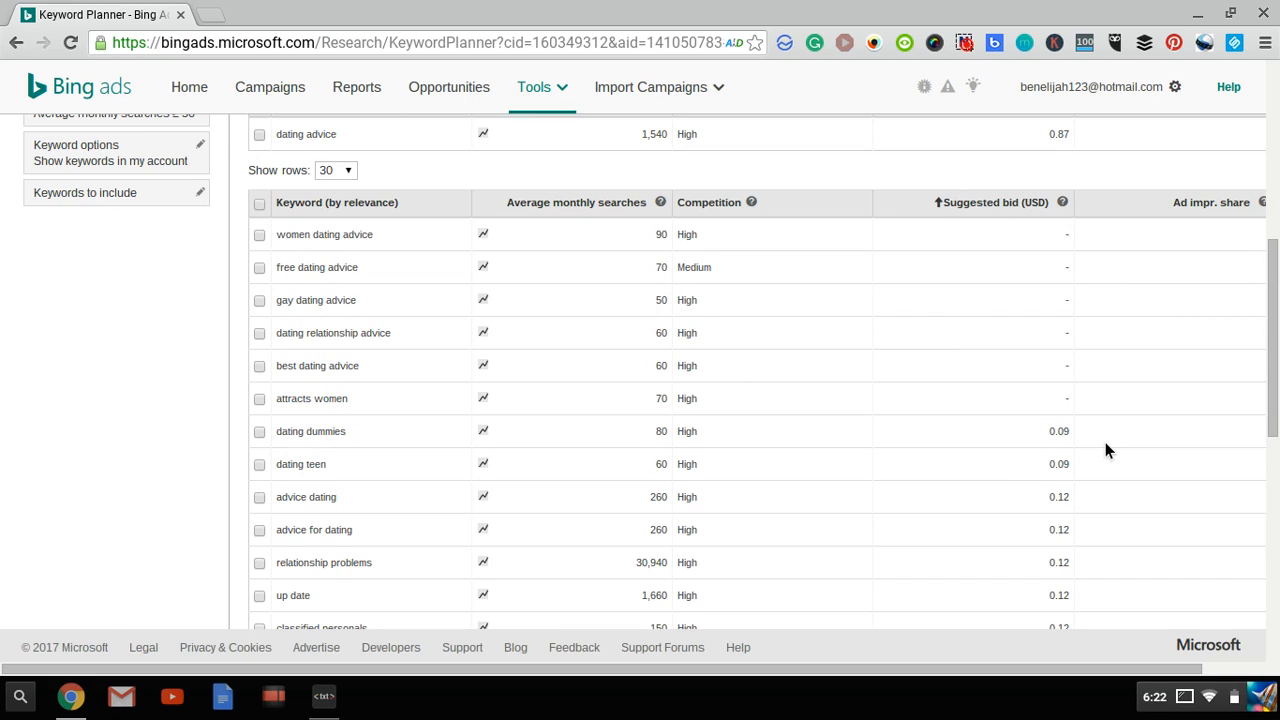
mouse_move(1070, 354)
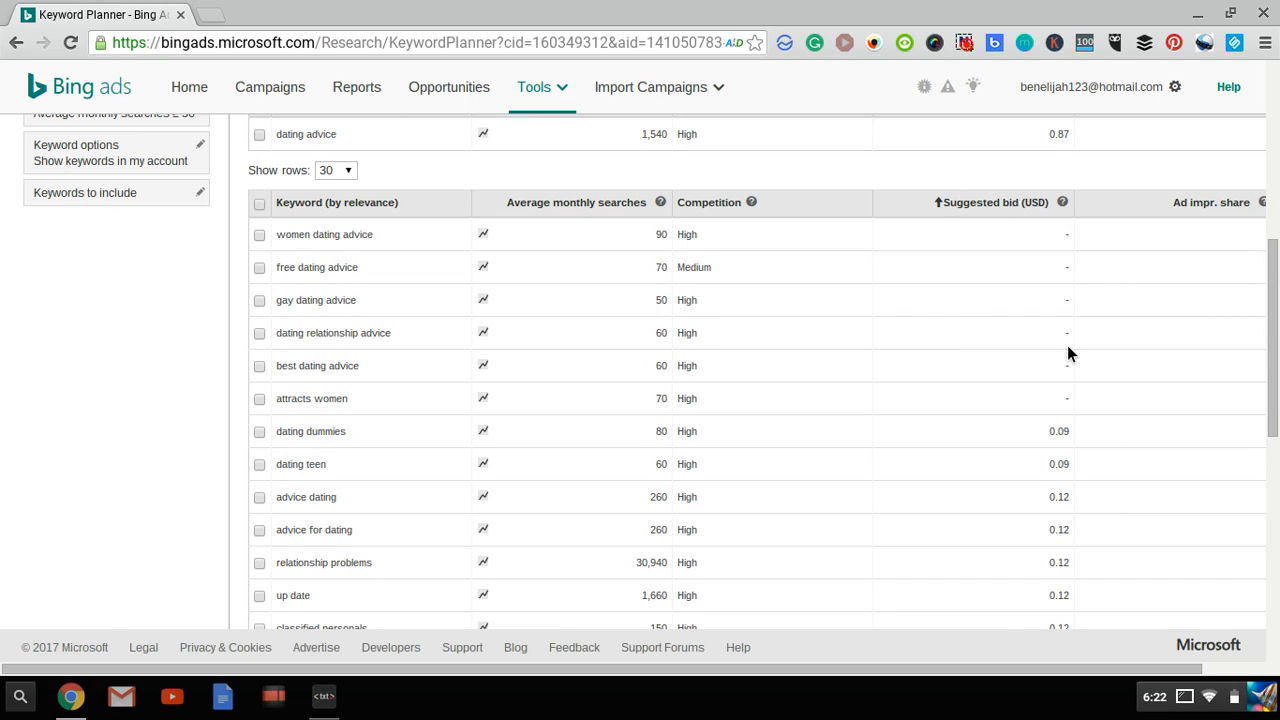
mouse_move(678, 290)
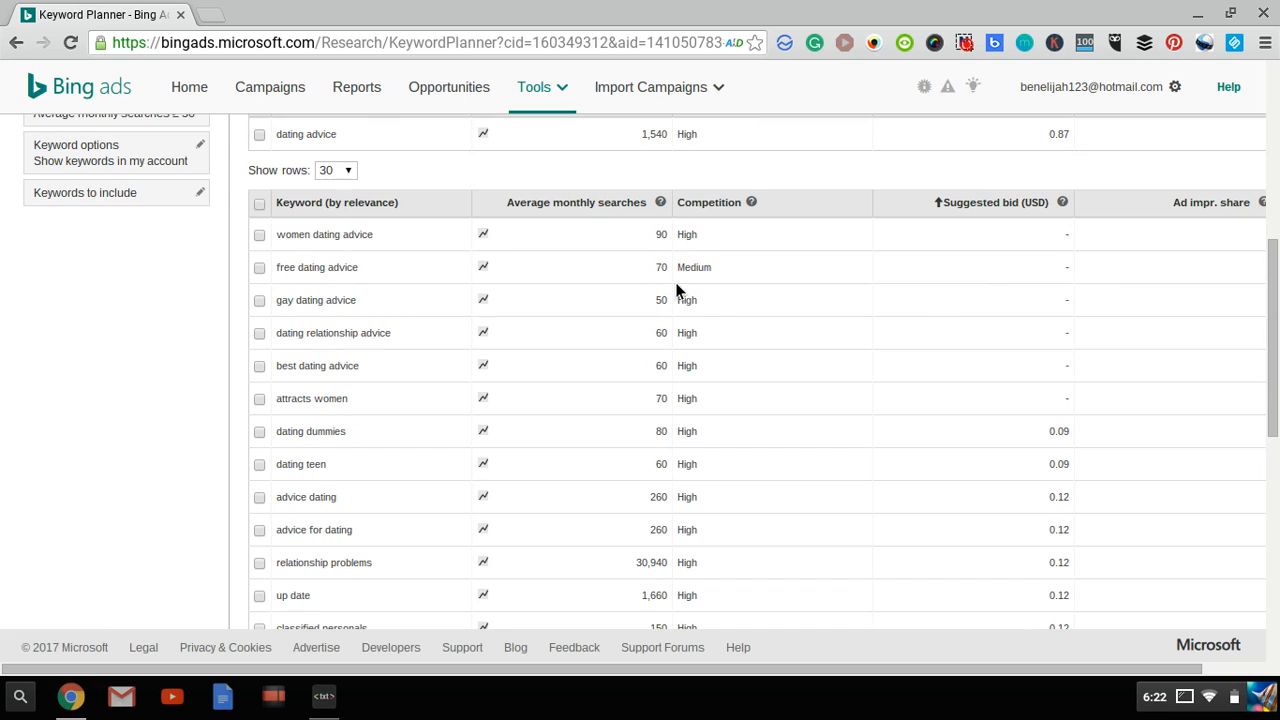
mouse_move(816, 362)
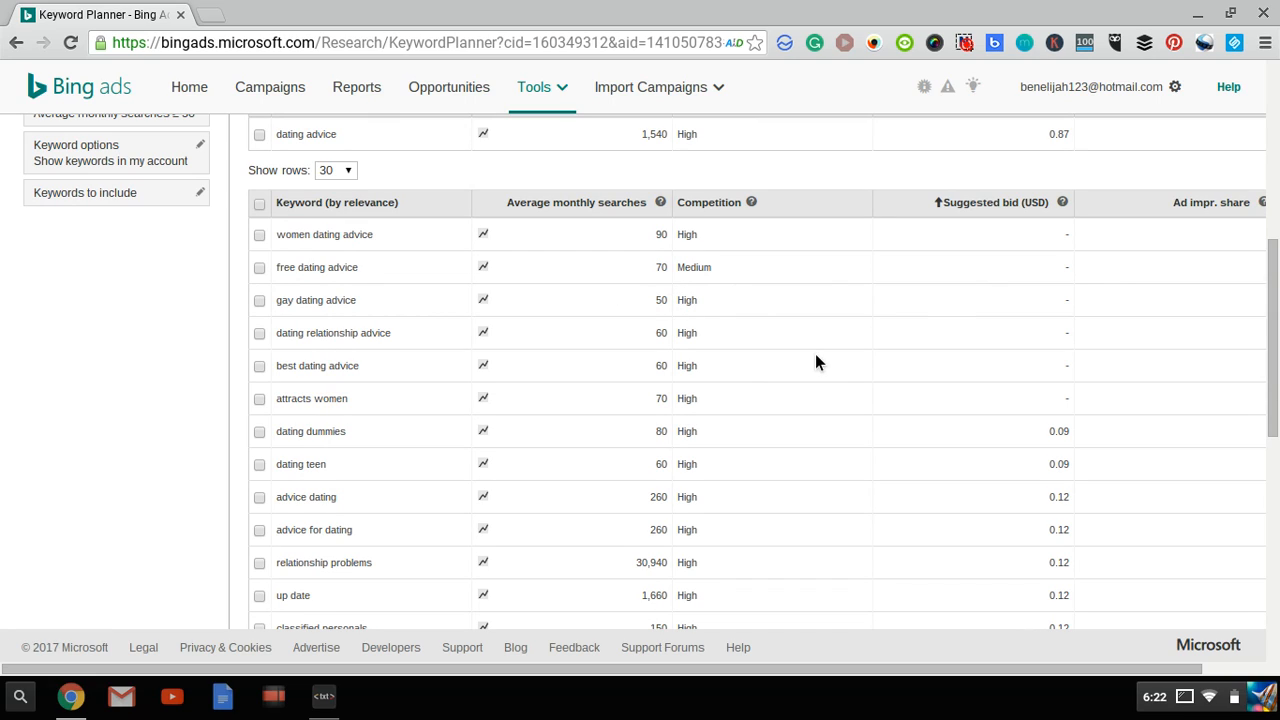
scroll(down, 3)
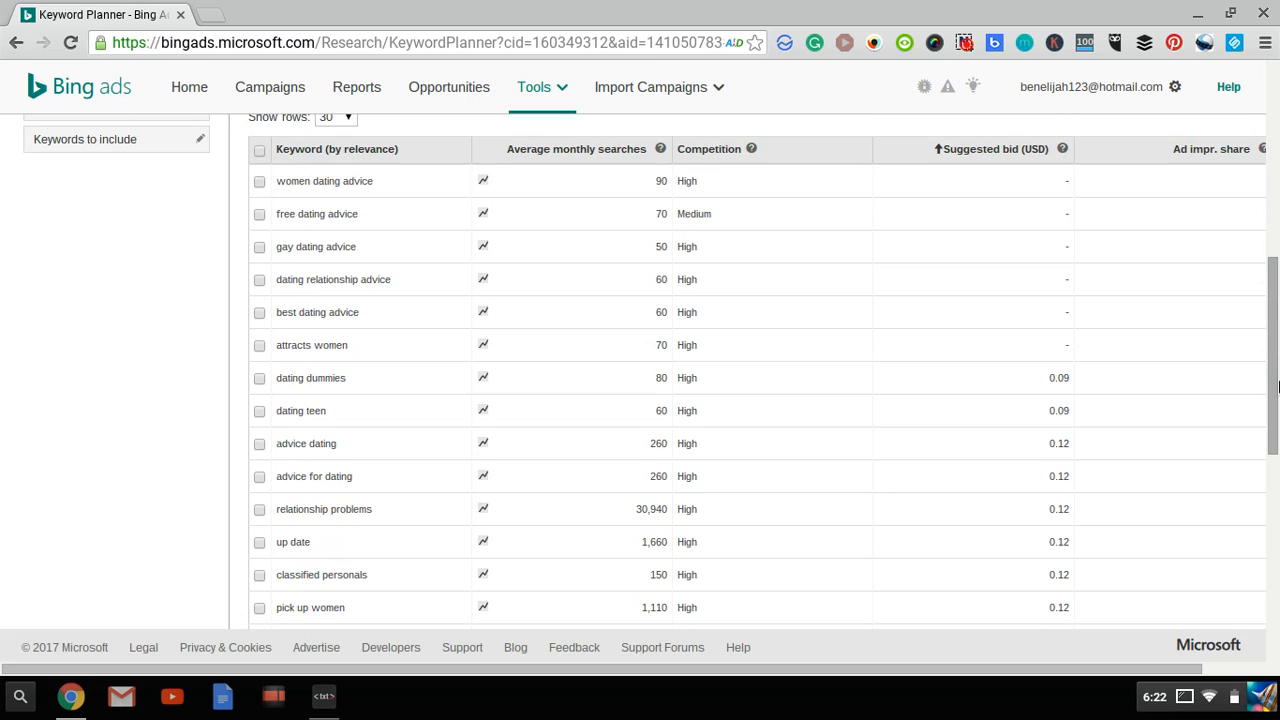
mouse_move(956, 414)
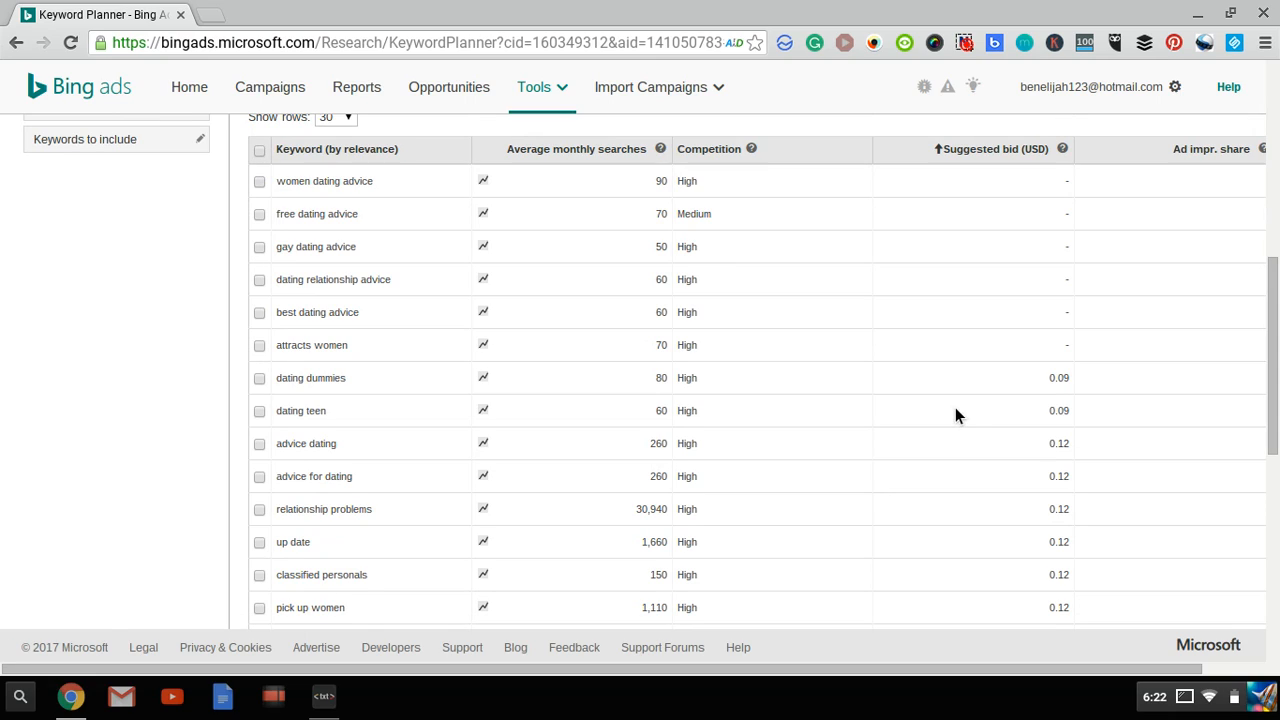
mouse_move(1032, 448)
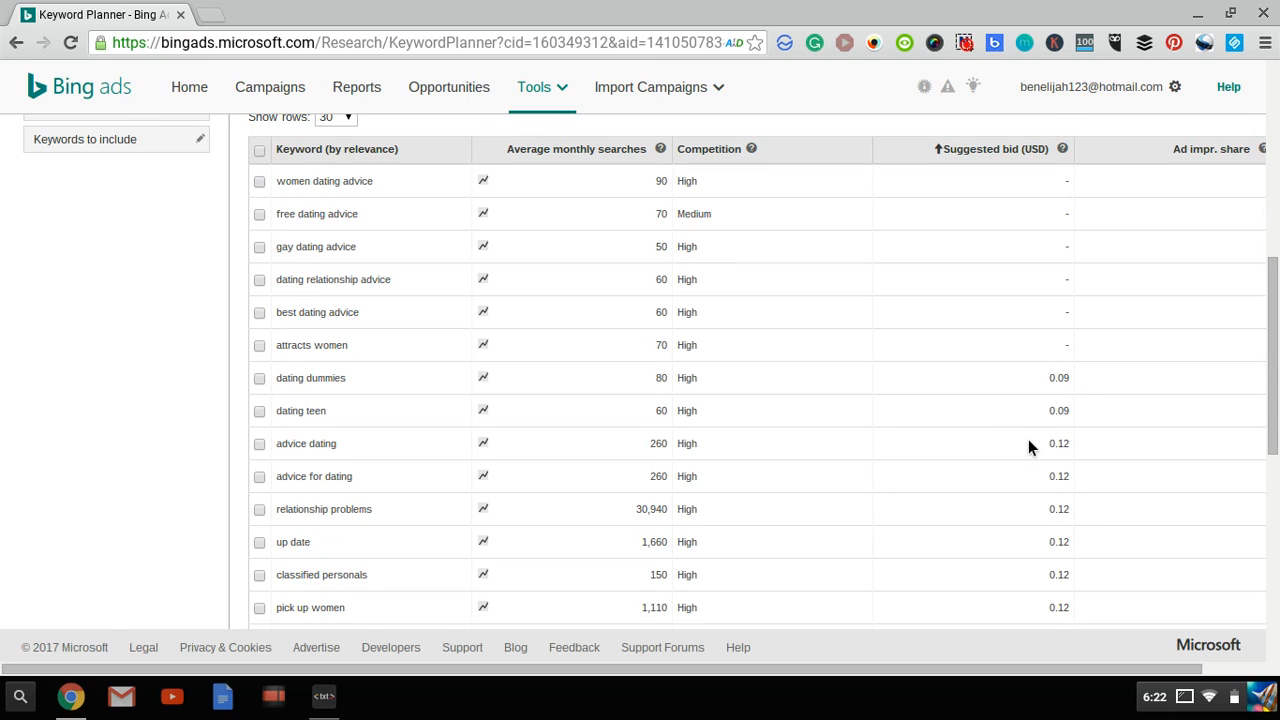
mouse_move(452, 456)
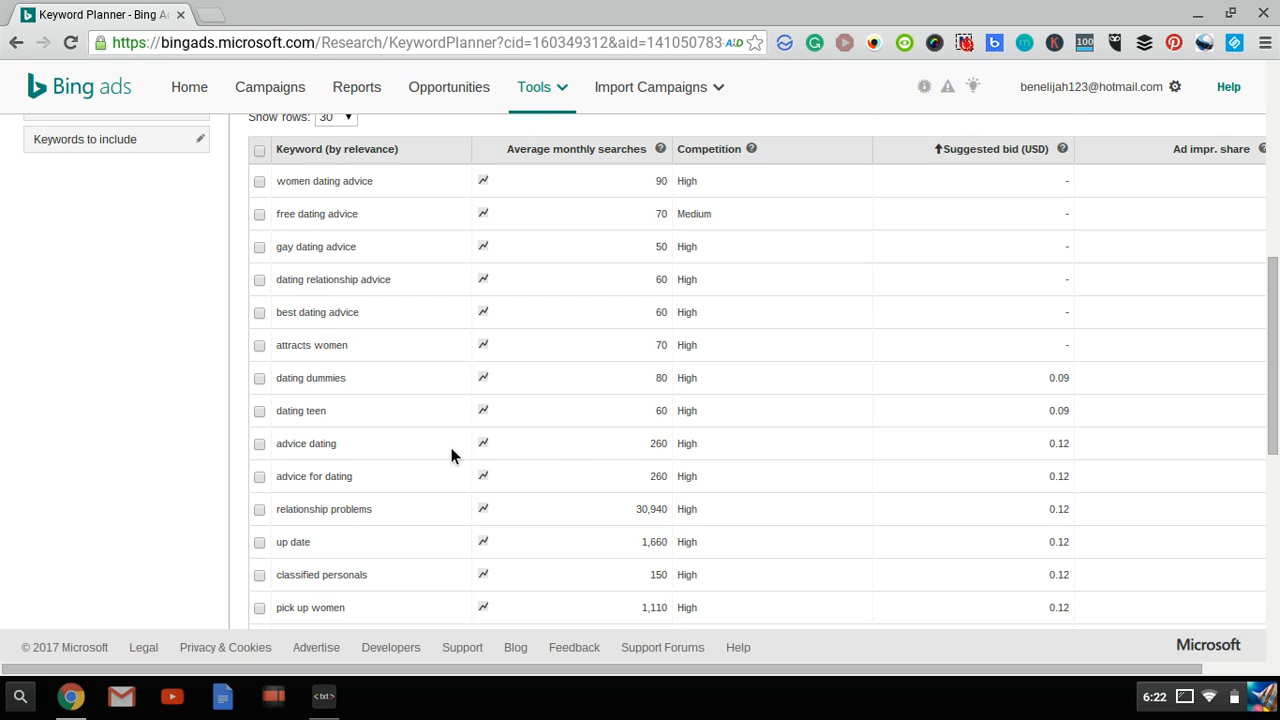
mouse_move(378, 460)
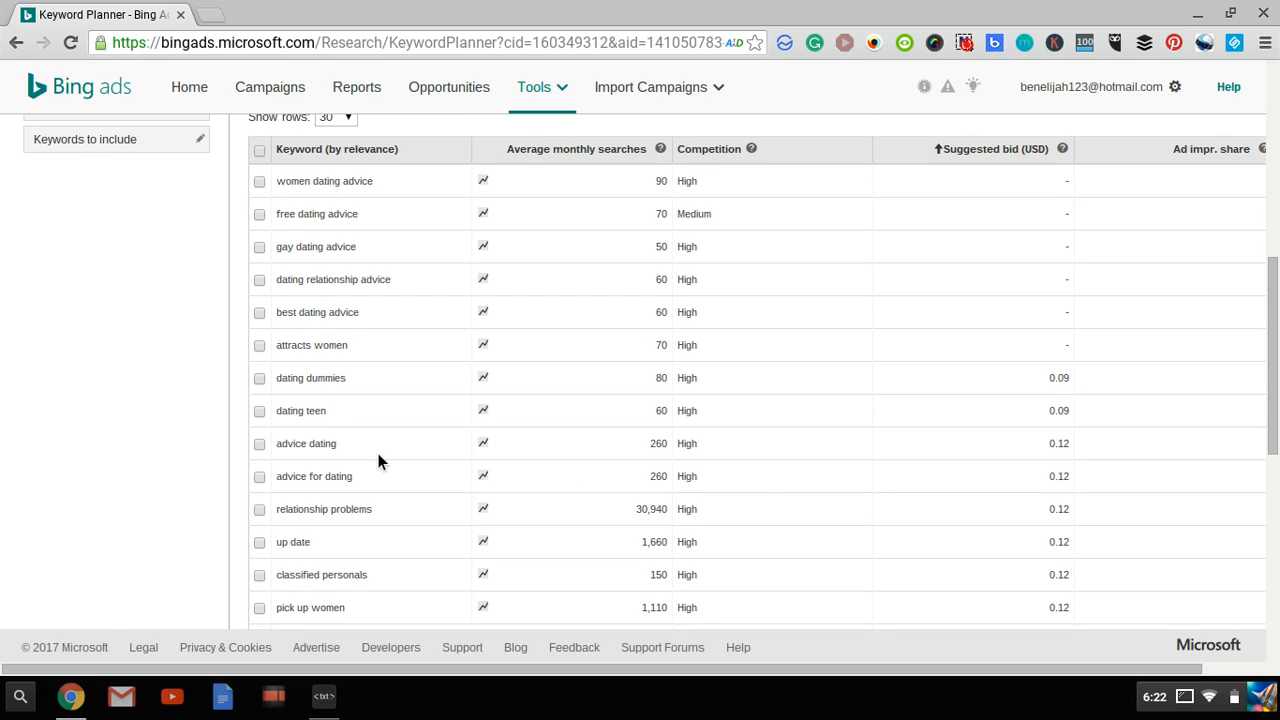
mouse_move(776, 516)
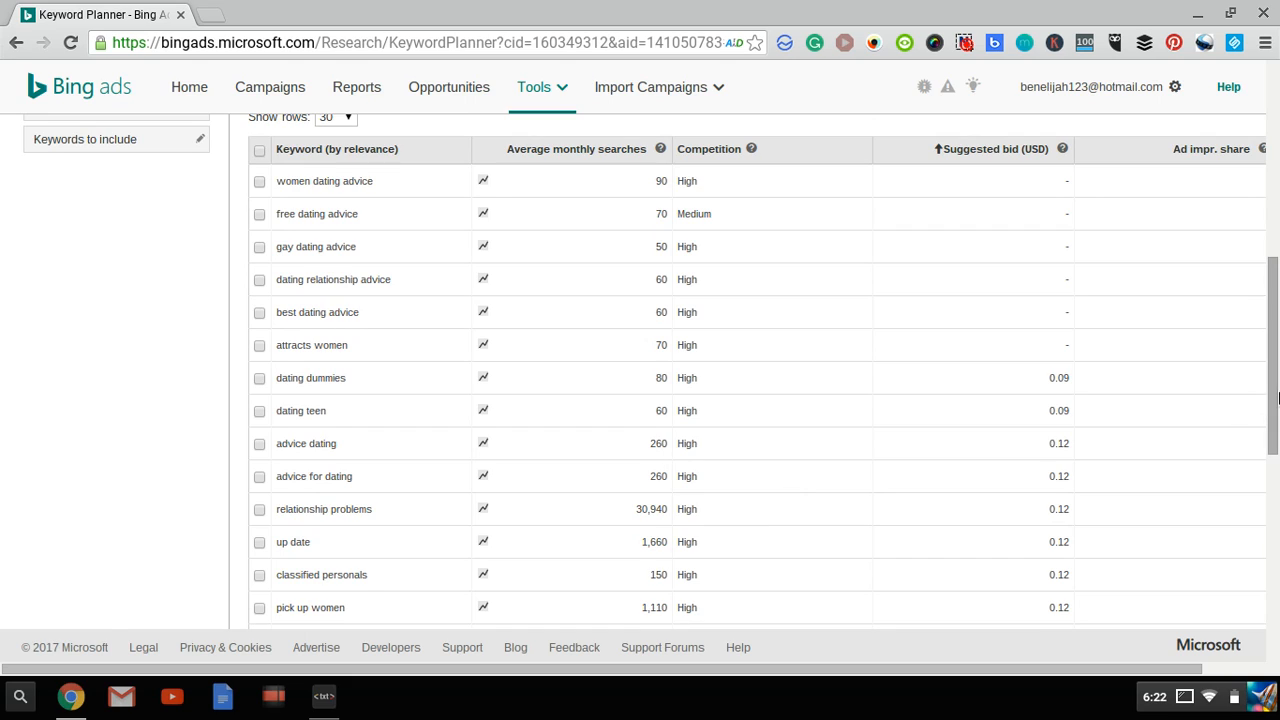
scroll(down, 3)
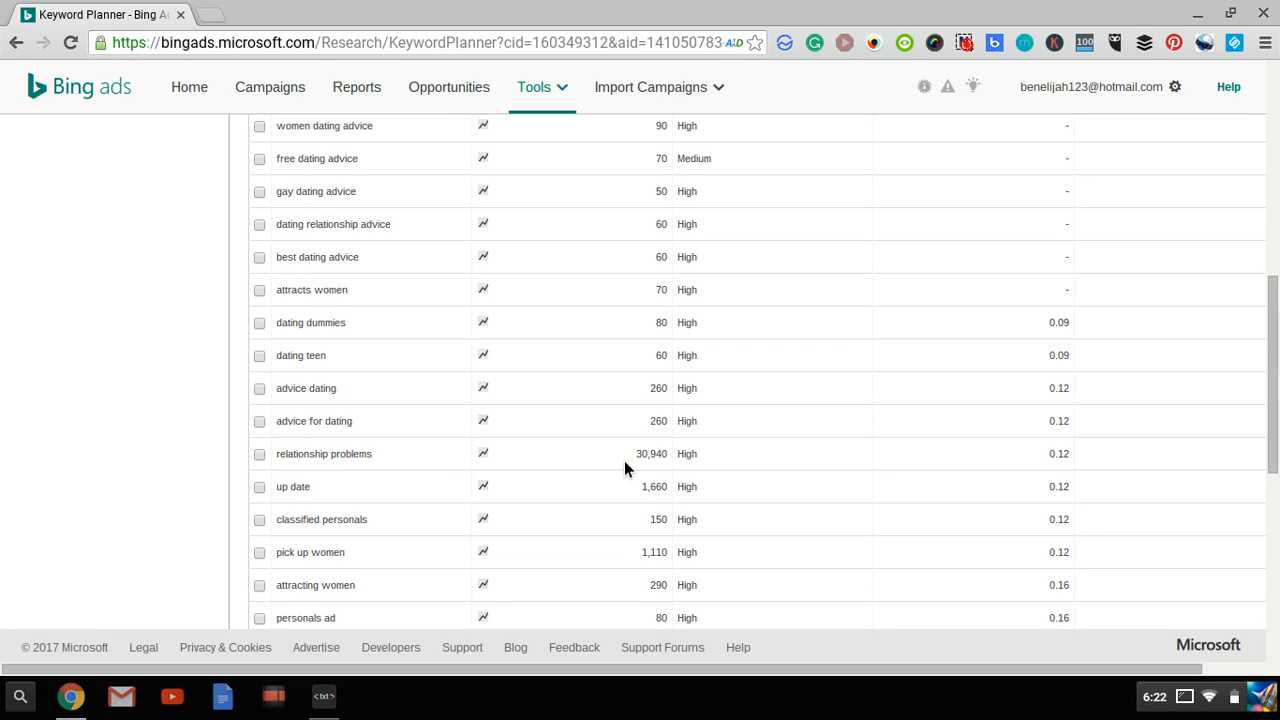
mouse_move(1044, 460)
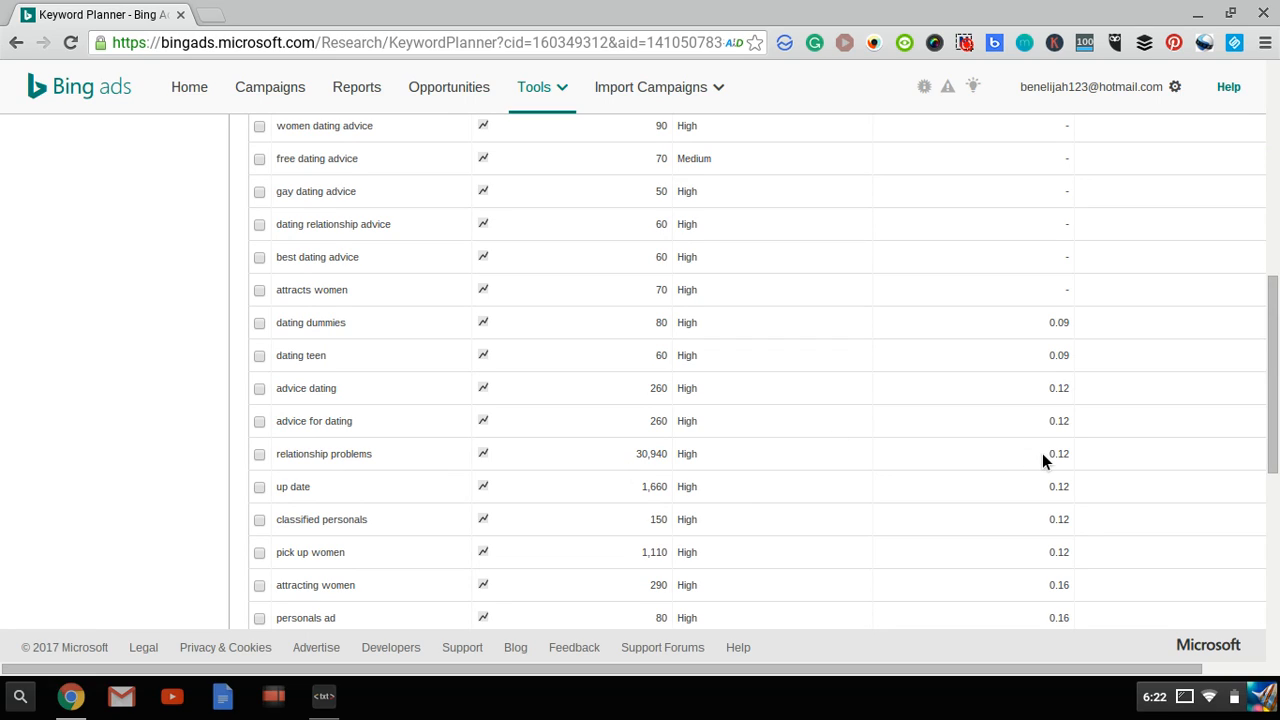
scroll(down, 3)
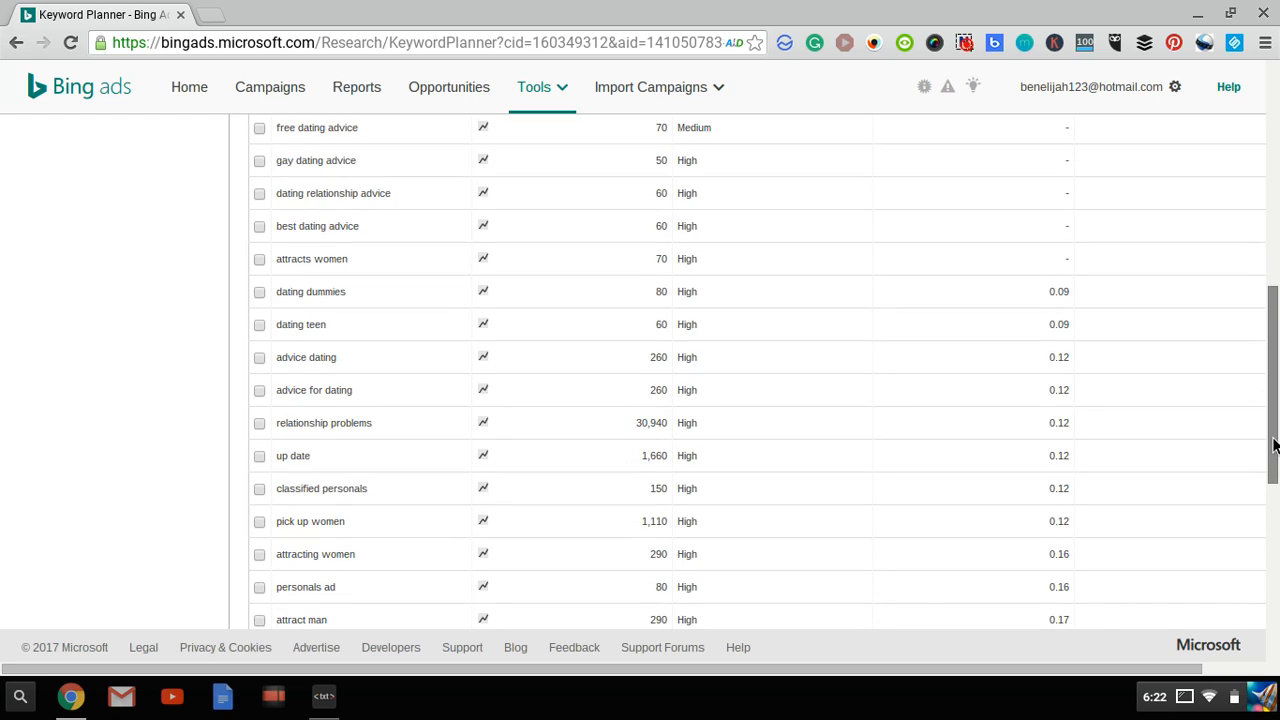
scroll(down, 3)
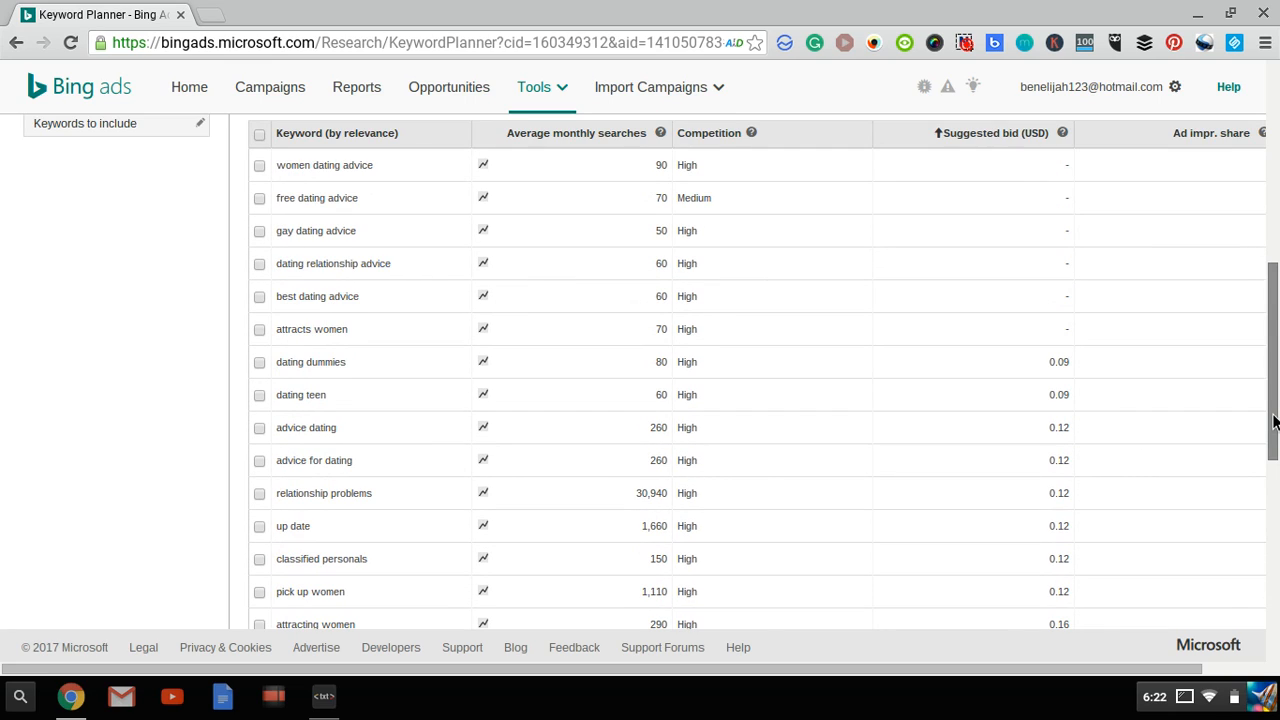
mouse_move(378, 184)
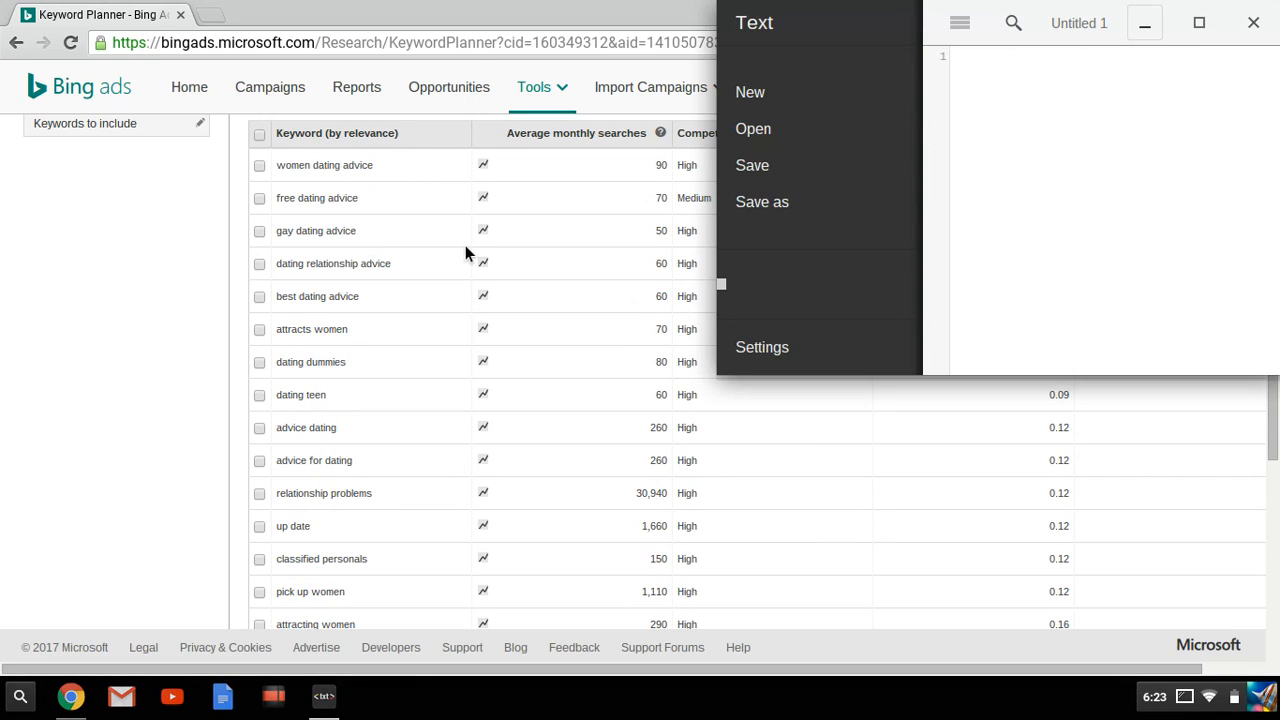
Copy 'women dating advice' from the table into the Untitled 1 note and close the editor
double_click(324, 164)
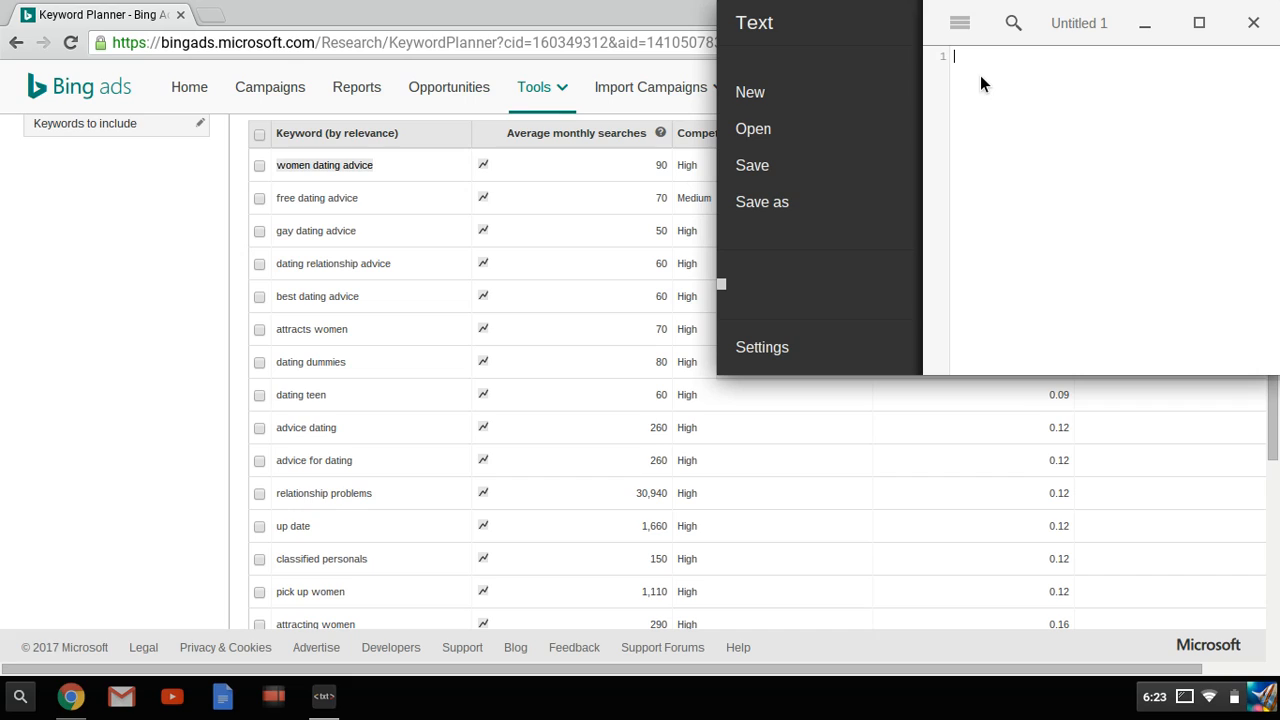
text(women dating advice)
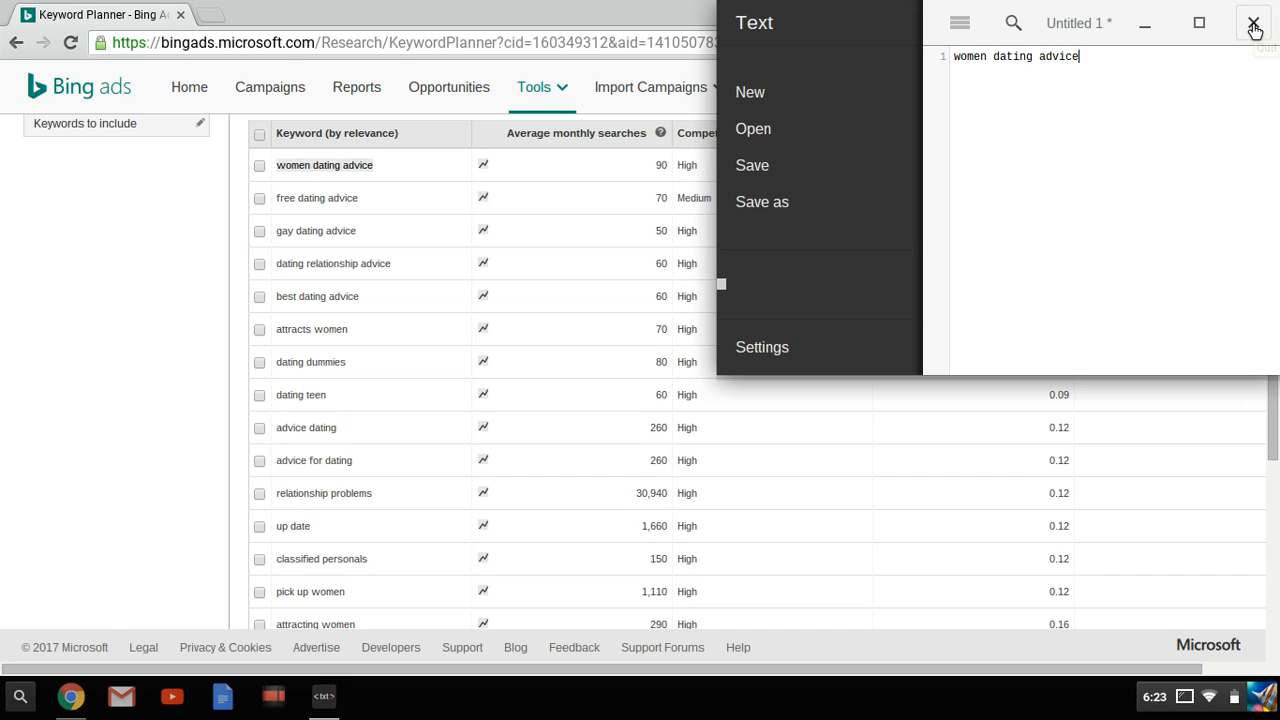
click(1252, 22)
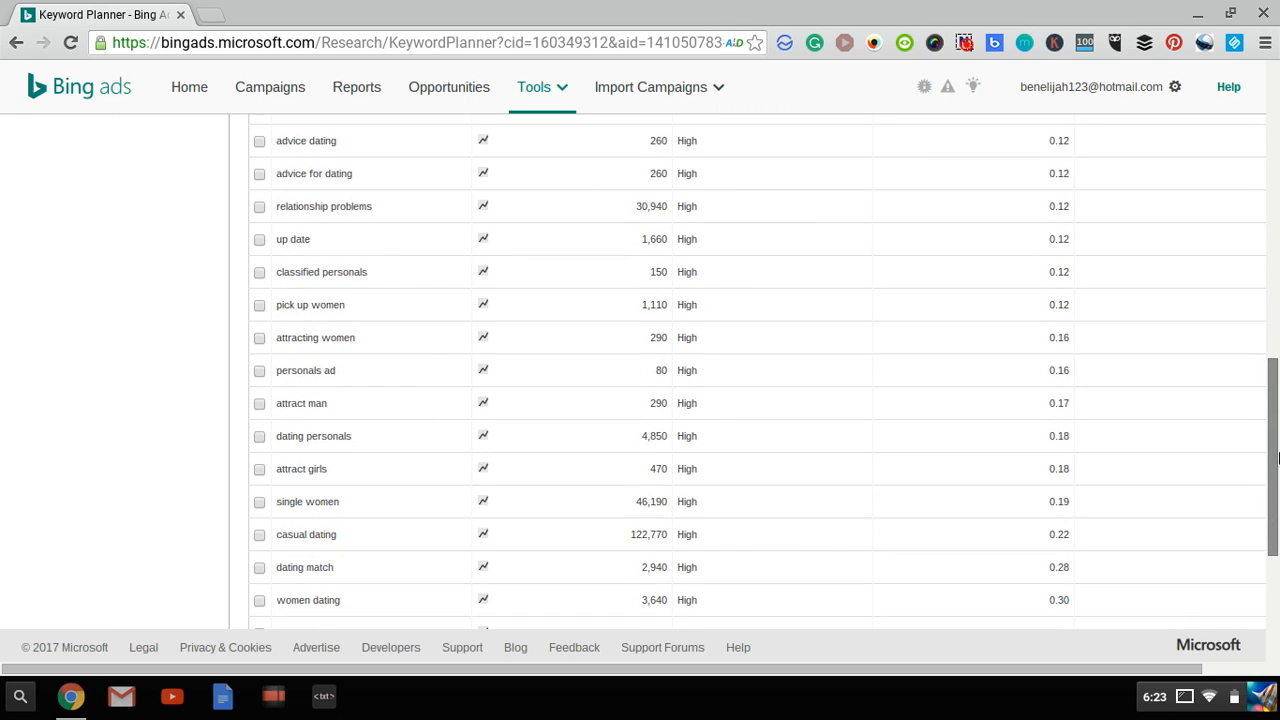
scroll(down, 3)
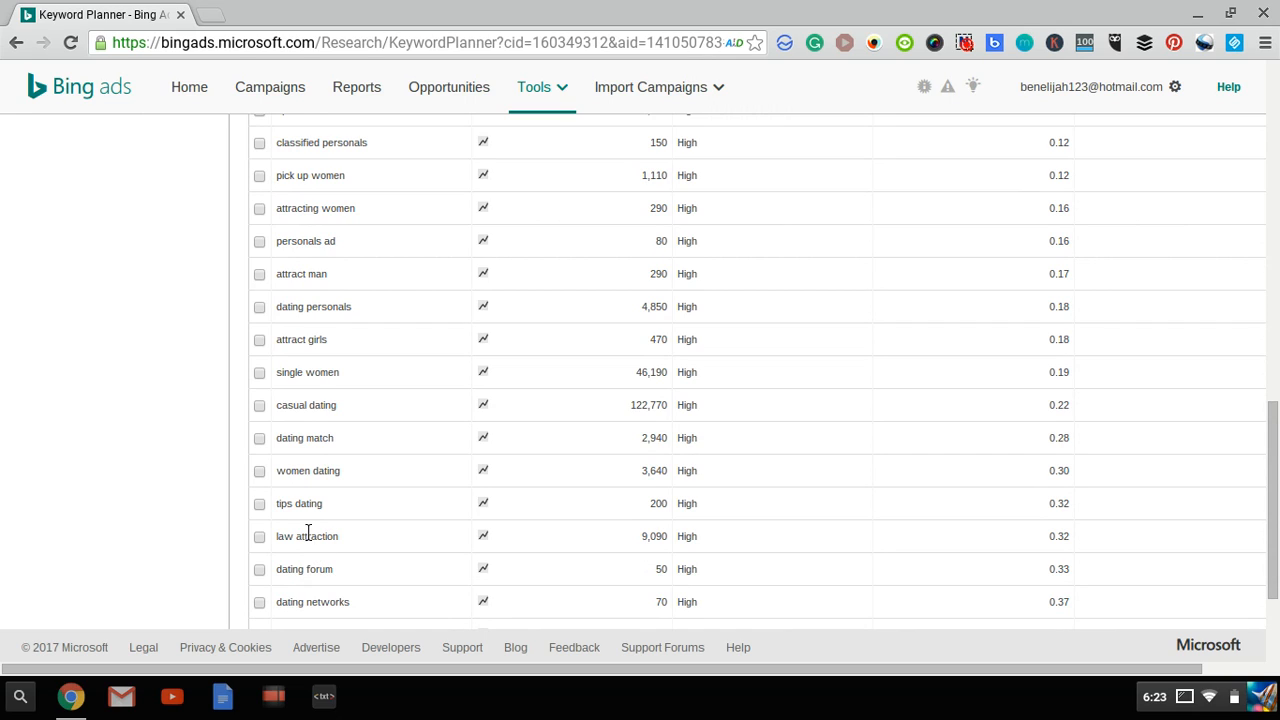
mouse_move(1220, 480)
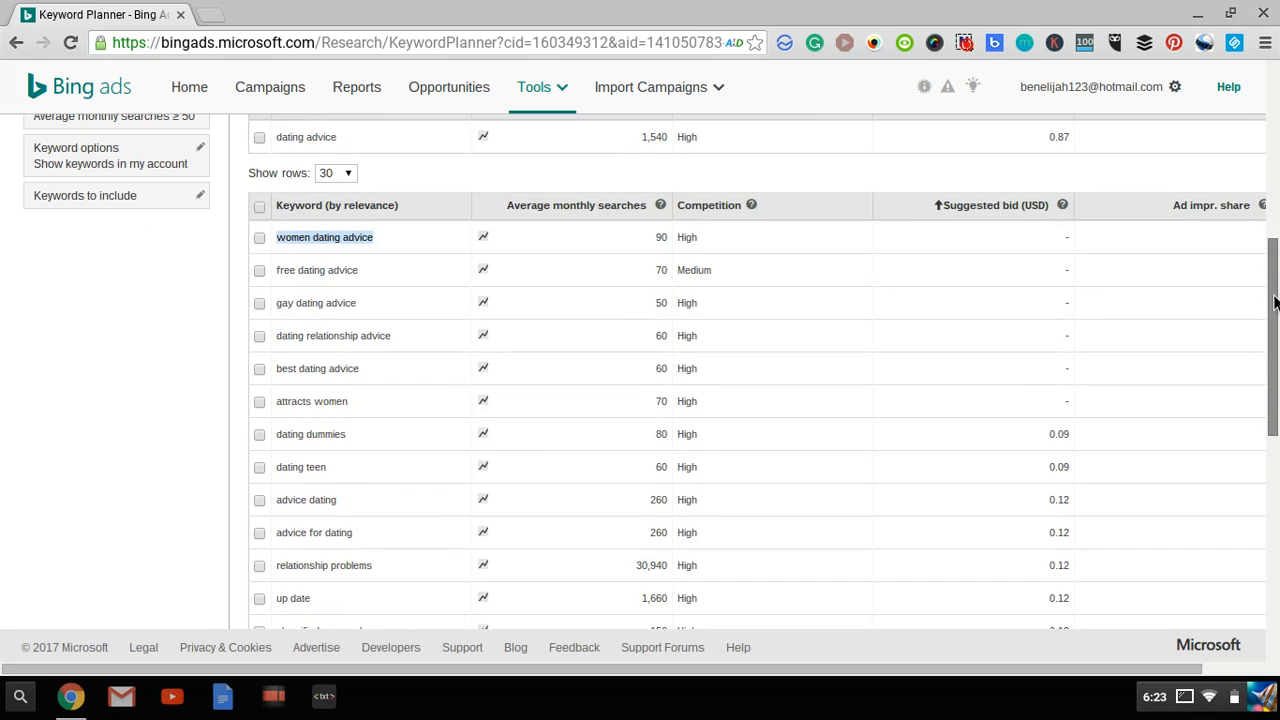
scroll(down, 3)
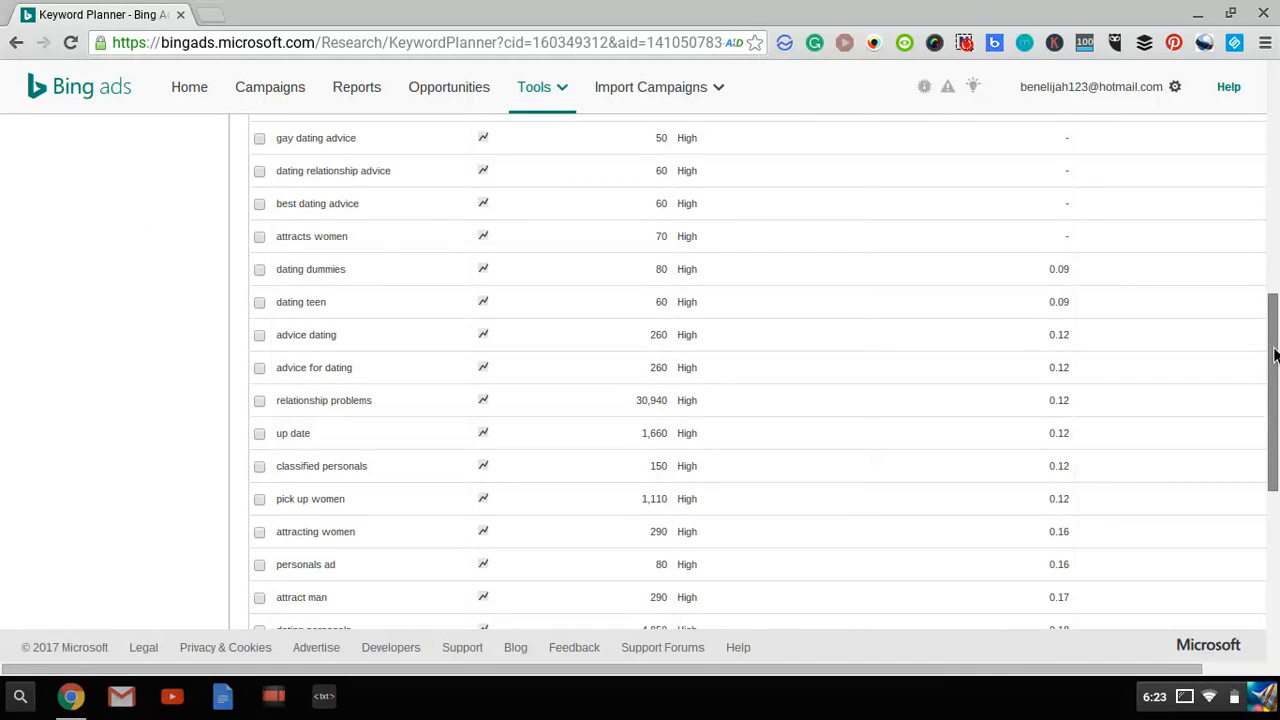
scroll(down, 3)
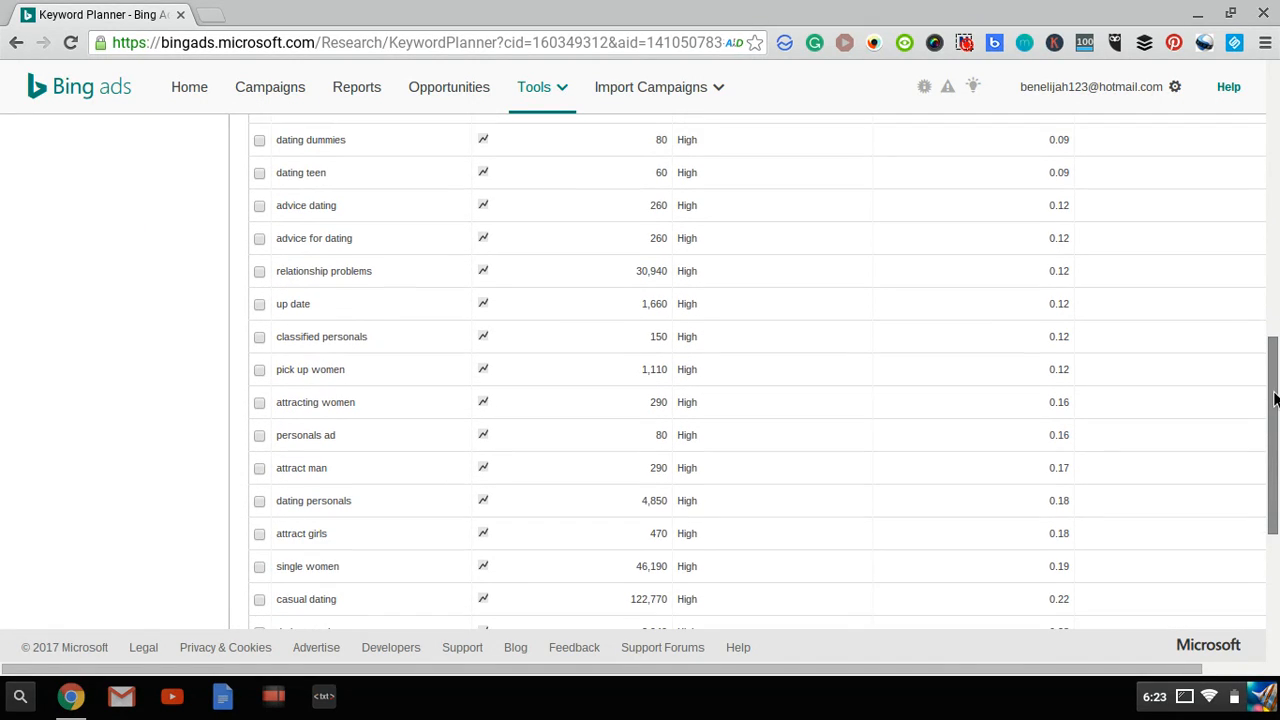
scroll(down, 3)
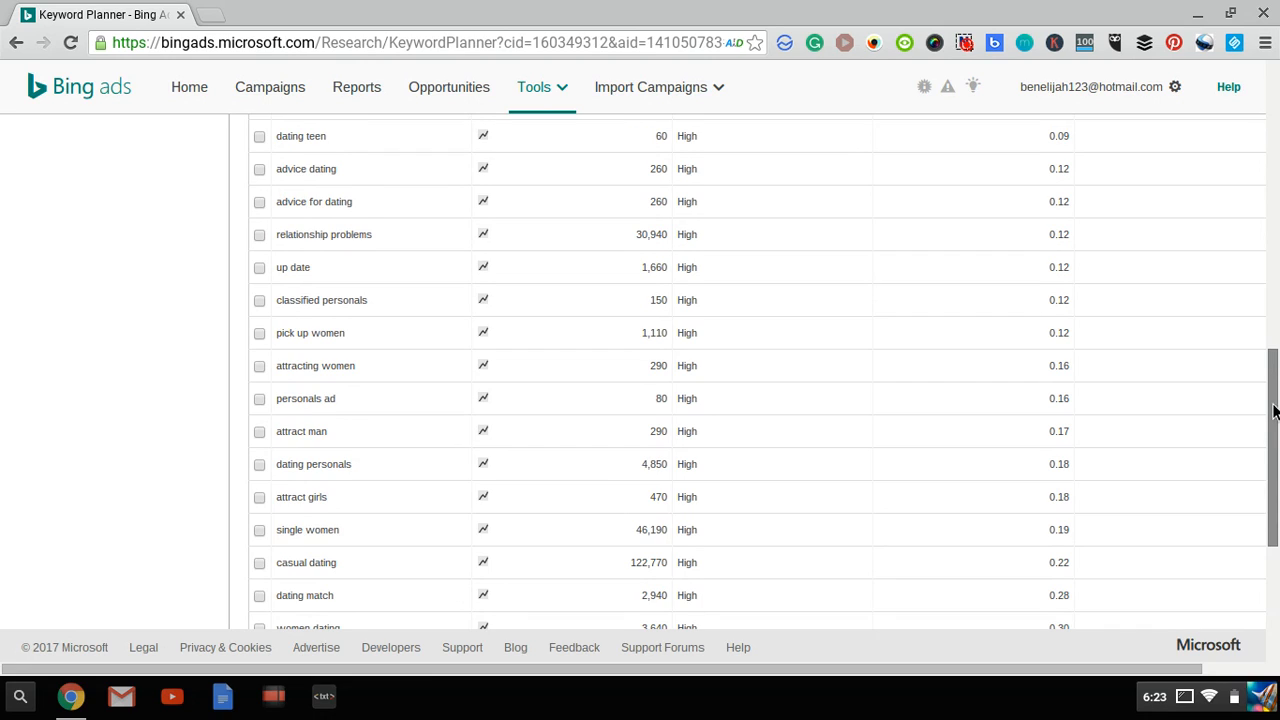
scroll(down, 3)
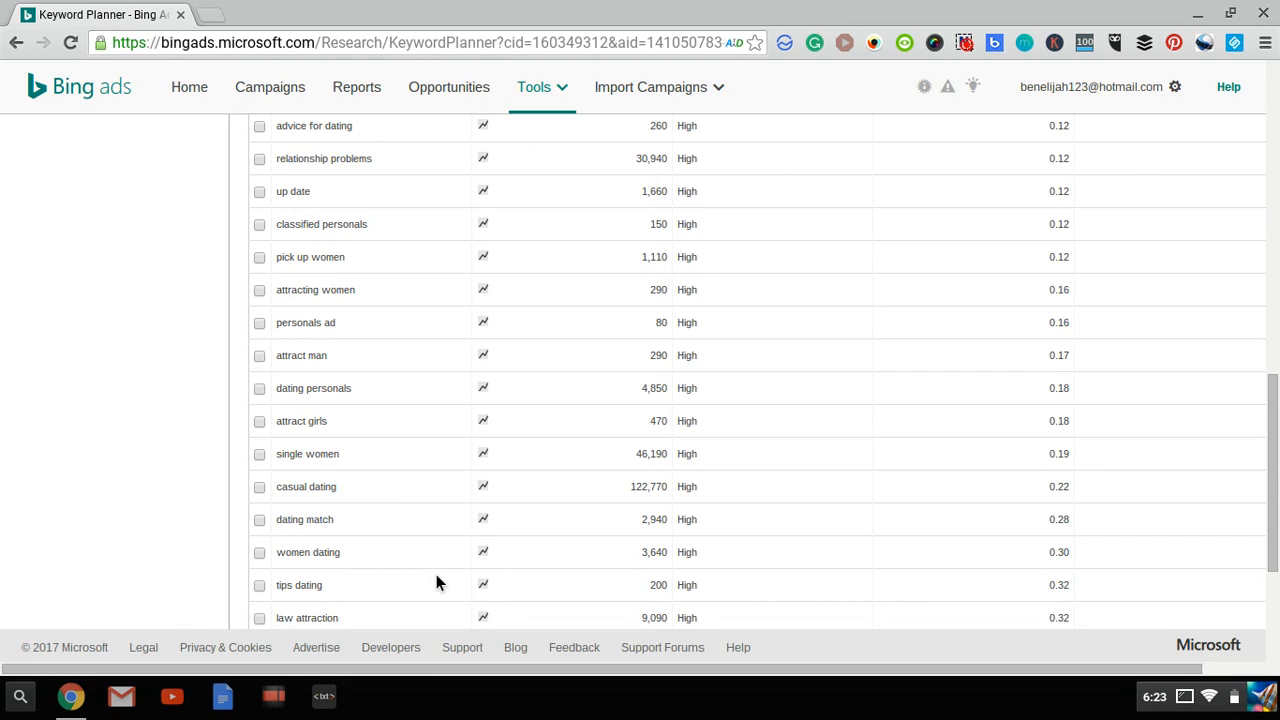
mouse_move(676, 516)
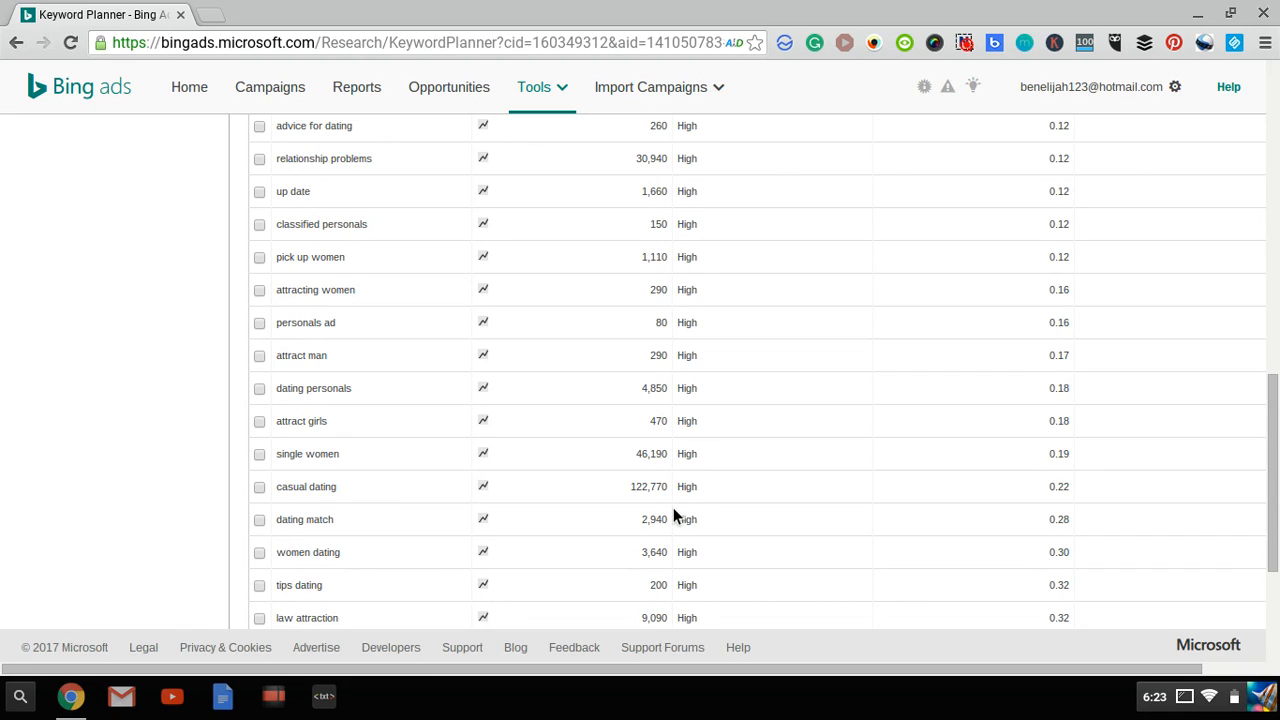
mouse_move(924, 404)
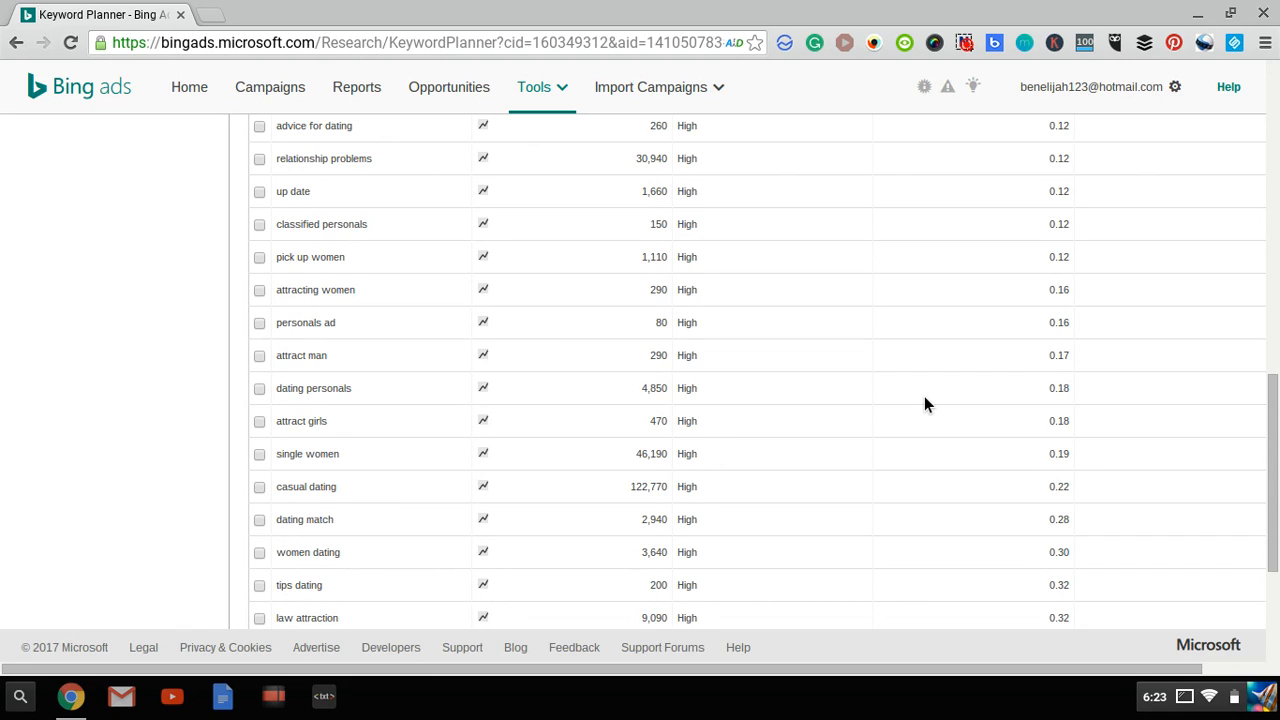
mouse_move(930, 418)
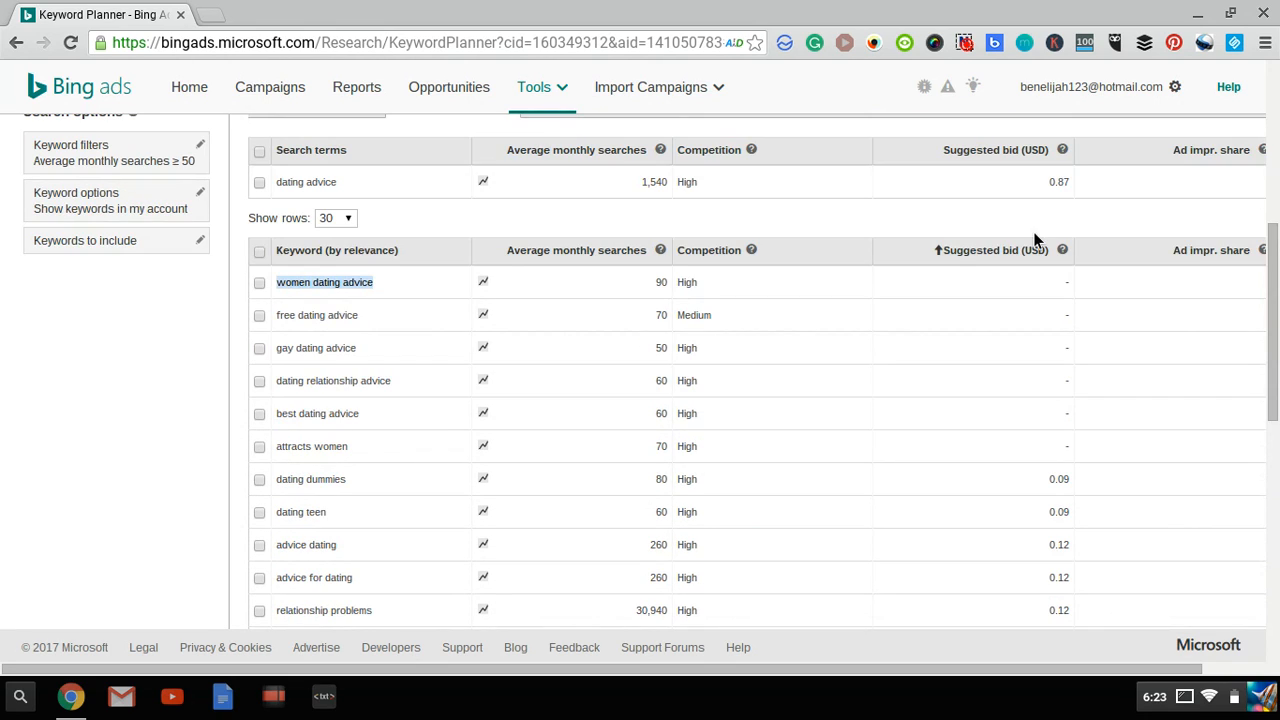
mouse_move(984, 316)
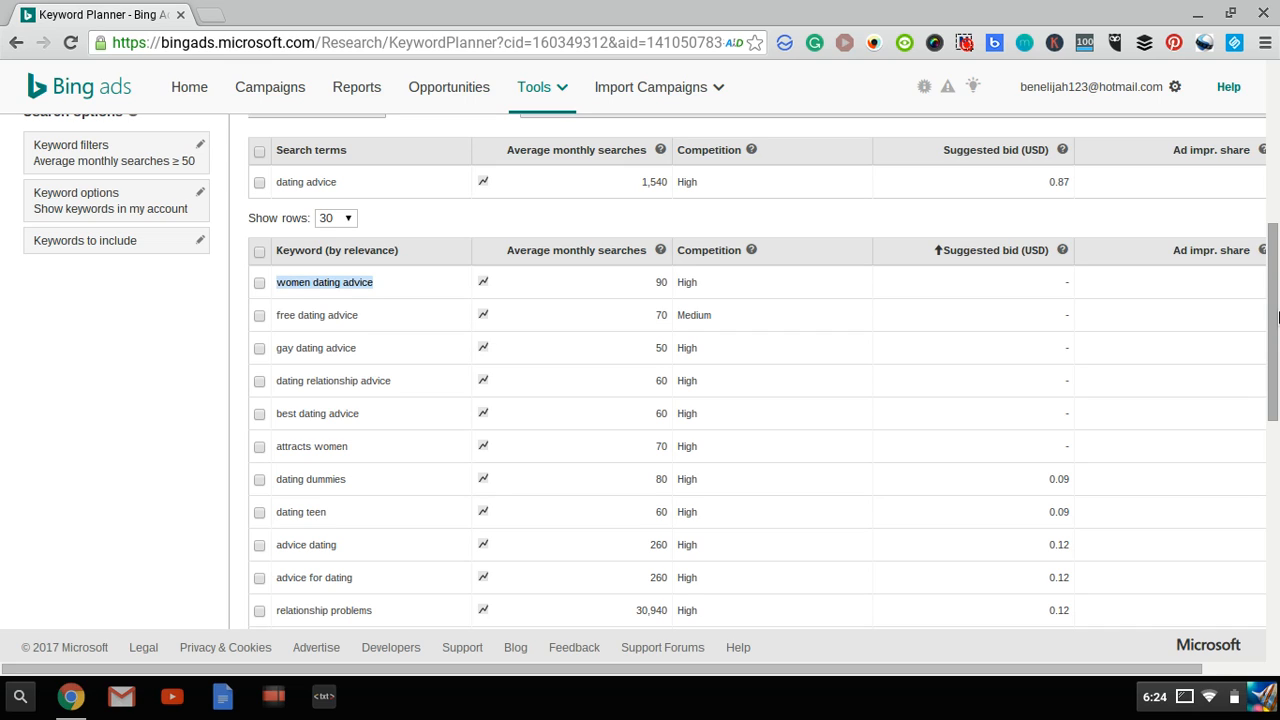
scroll(down, 3)
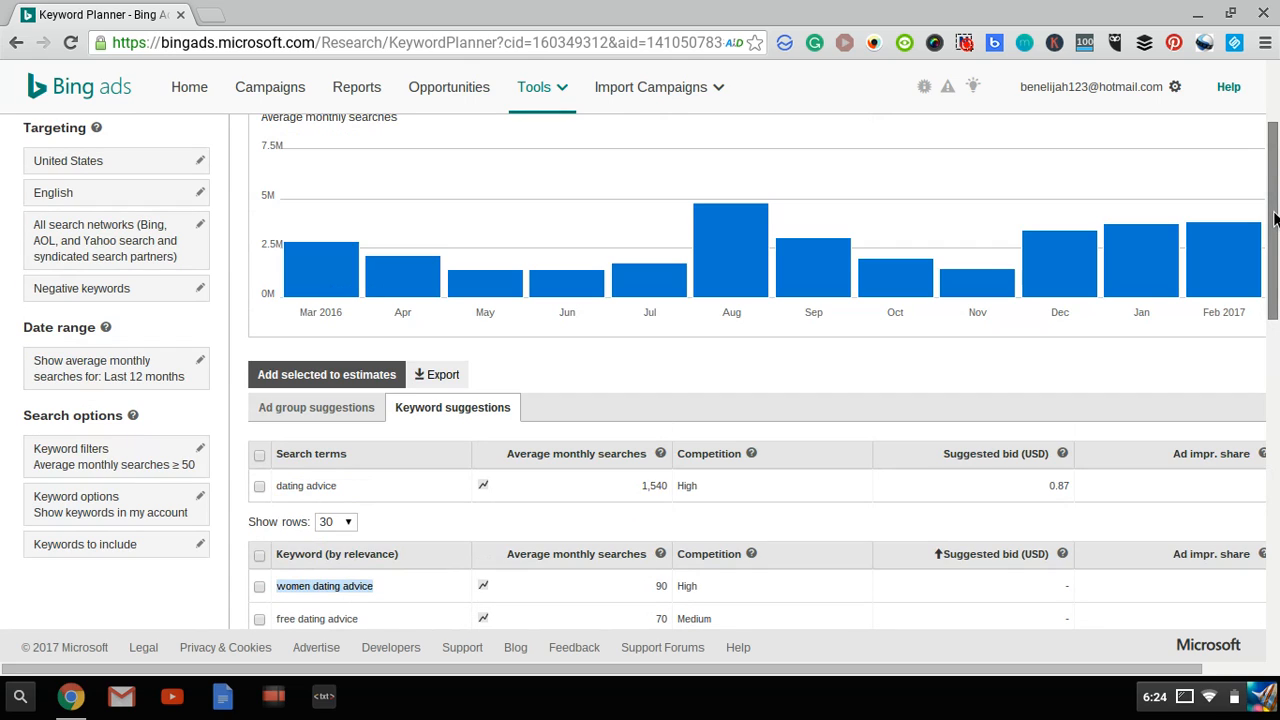
scroll(down, 3)
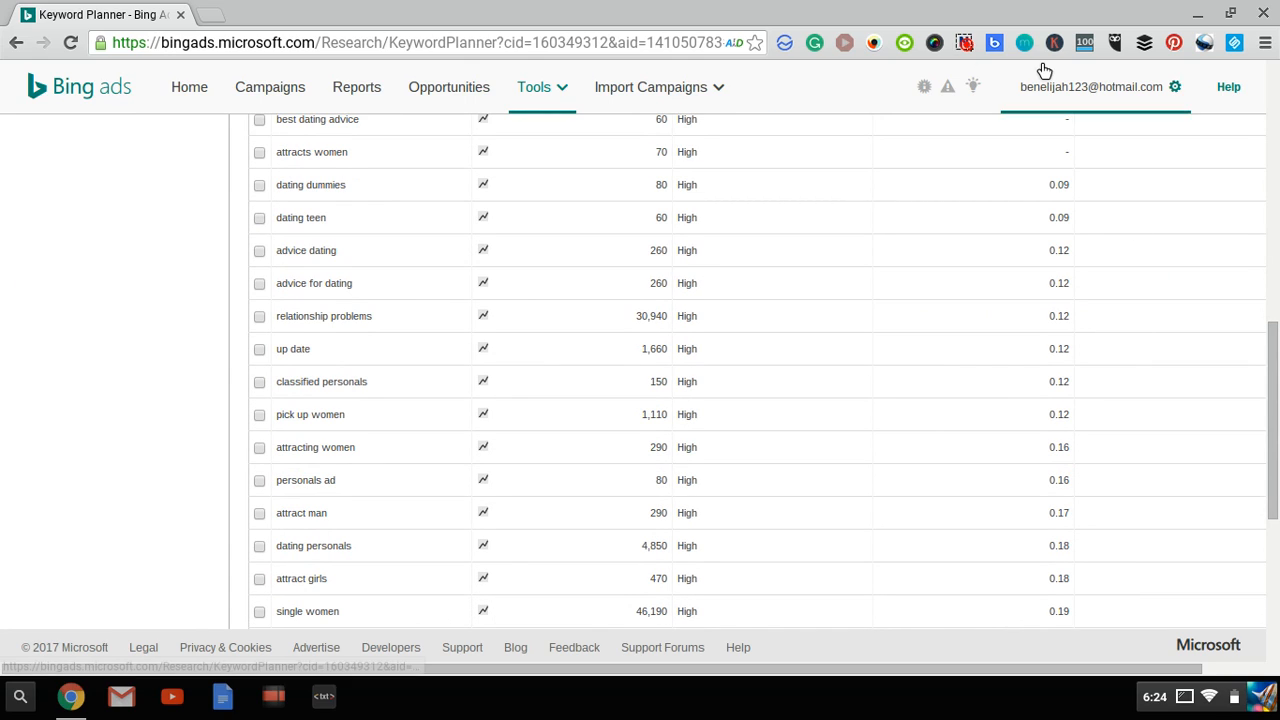
click(964, 42)
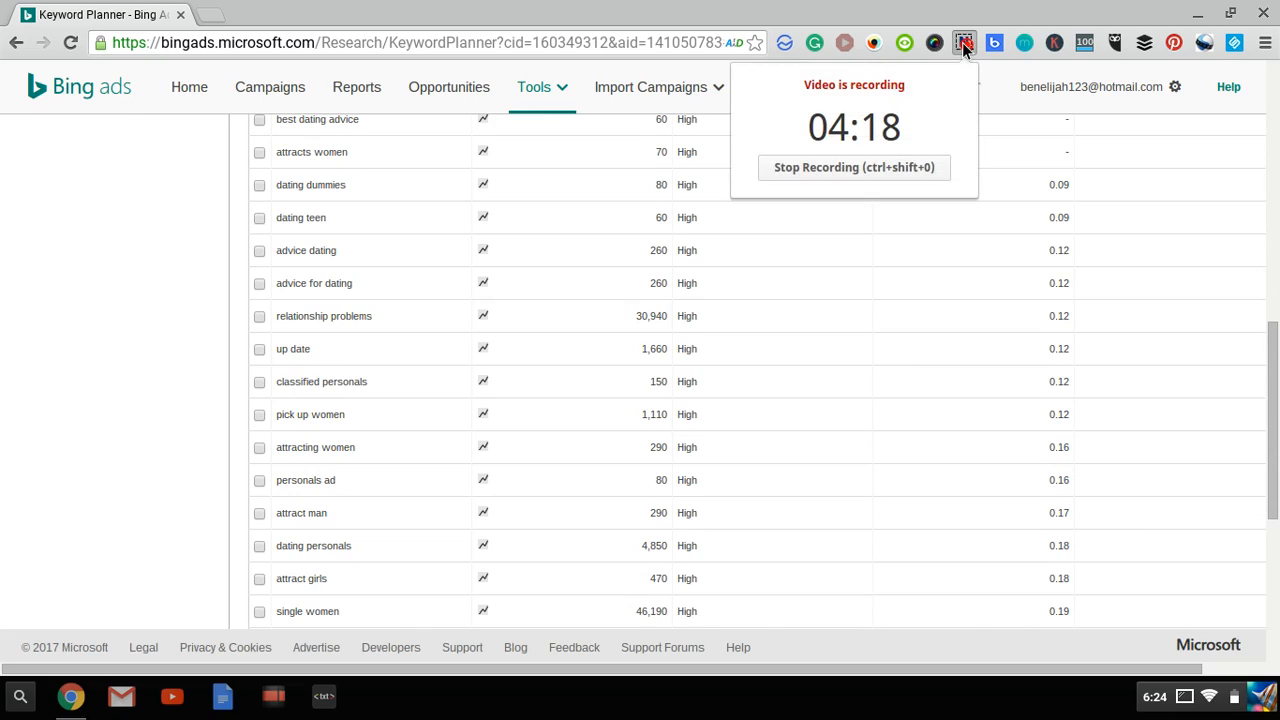